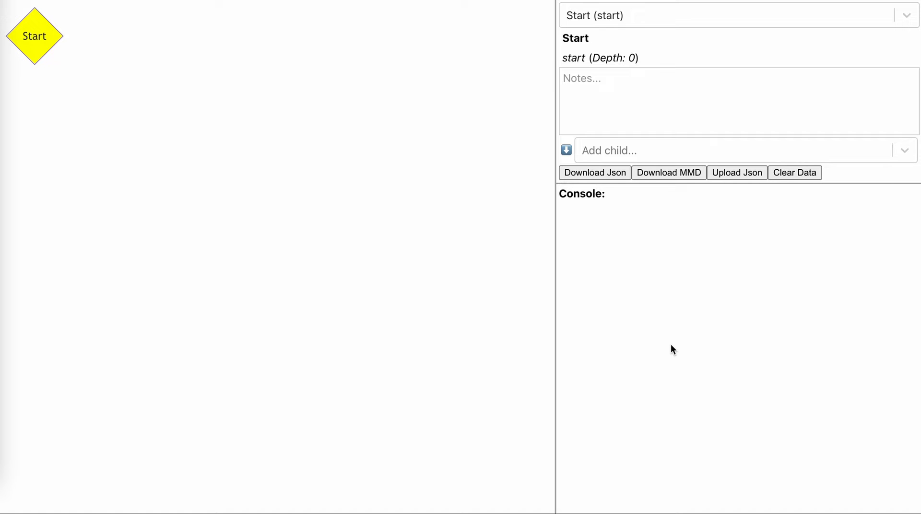
pyautogui.moveTo(689, 337)
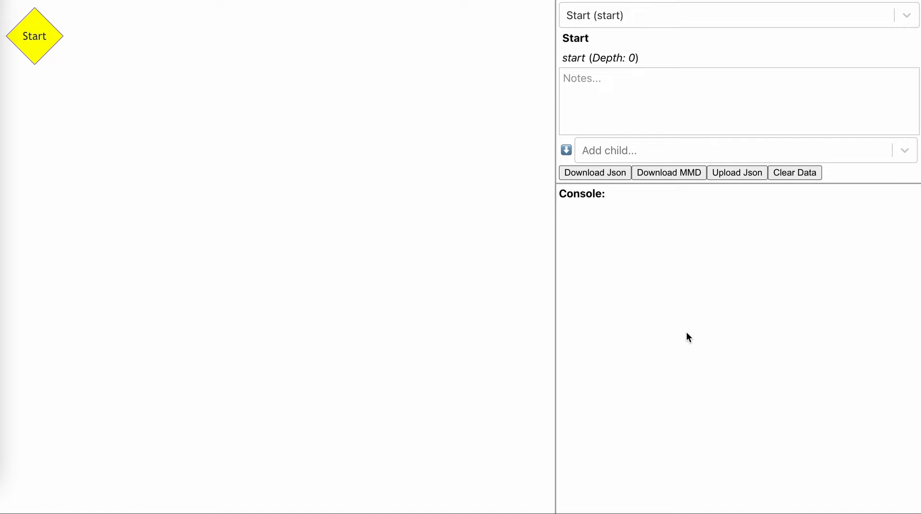
pyautogui.moveTo(141, 87)
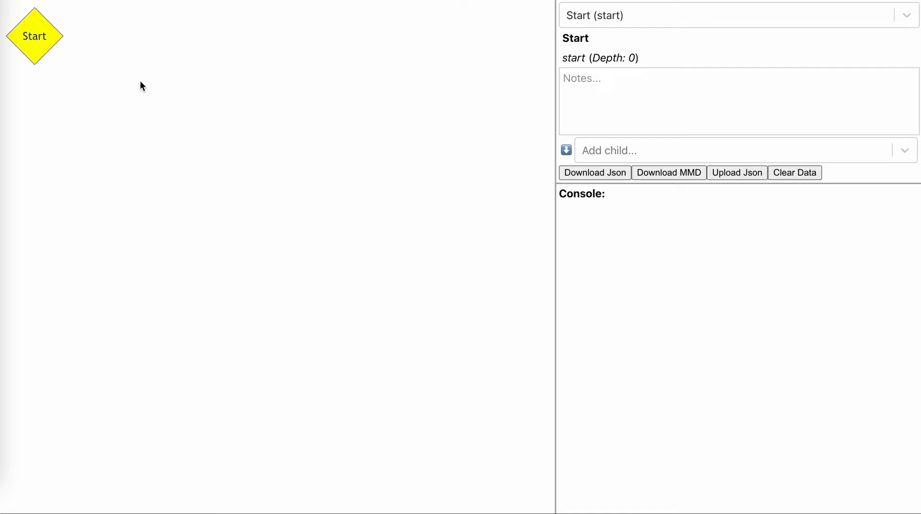
pyautogui.moveTo(35, 35)
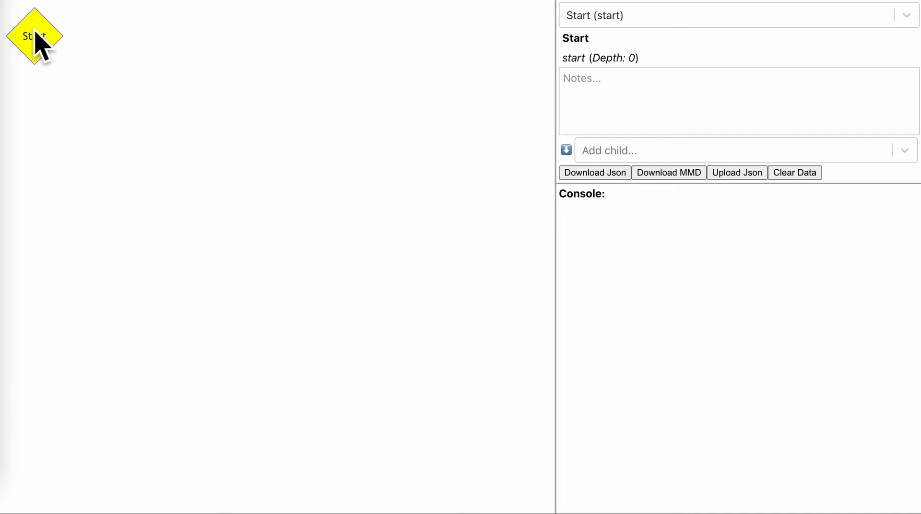
pyautogui.moveTo(590, 28)
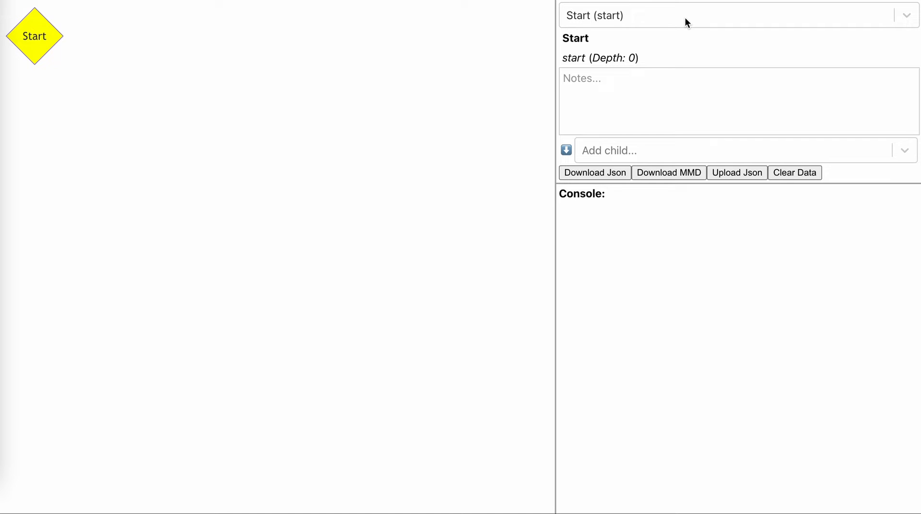
# - Add a buildBridge node as a child of Start
pyautogui.click(706, 15)
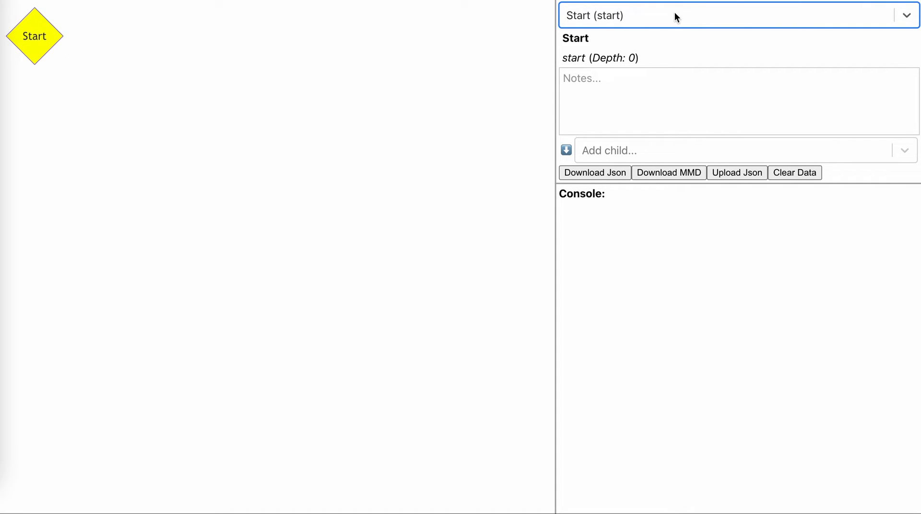
pyautogui.moveTo(574, 38)
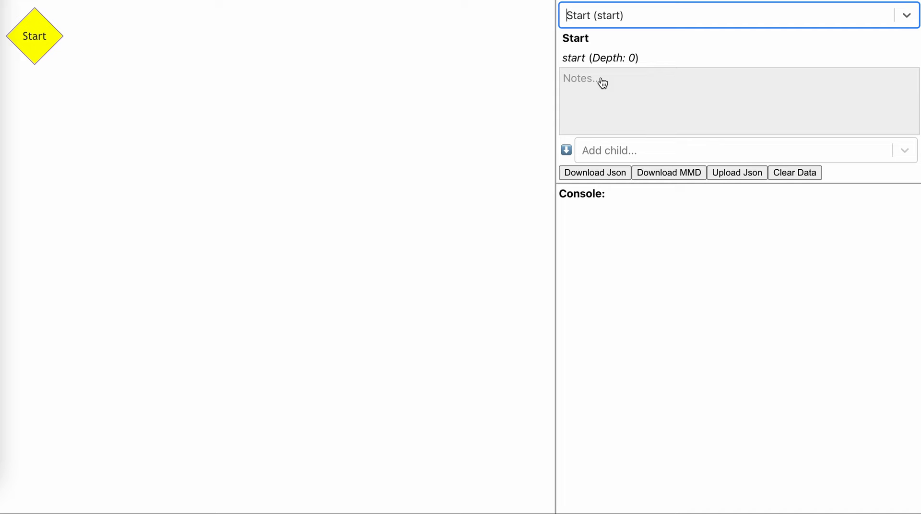
pyautogui.moveTo(583, 82)
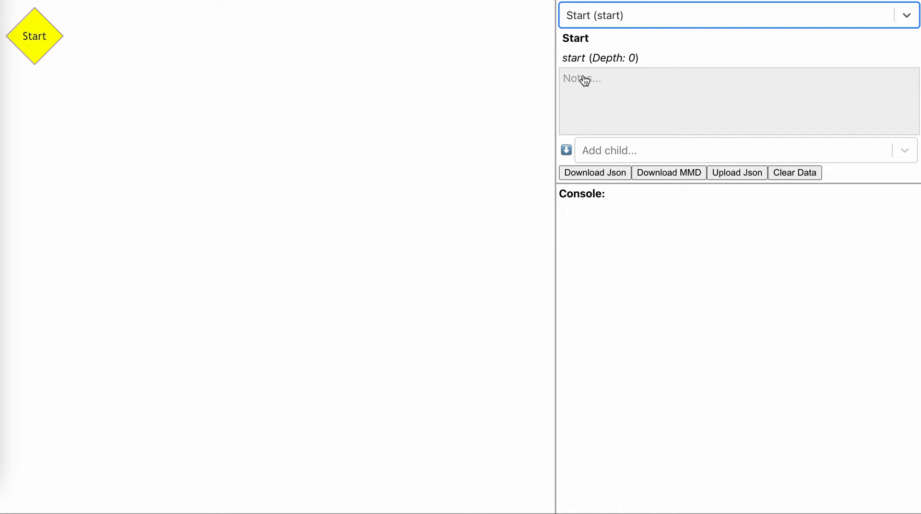
pyautogui.moveTo(634, 155)
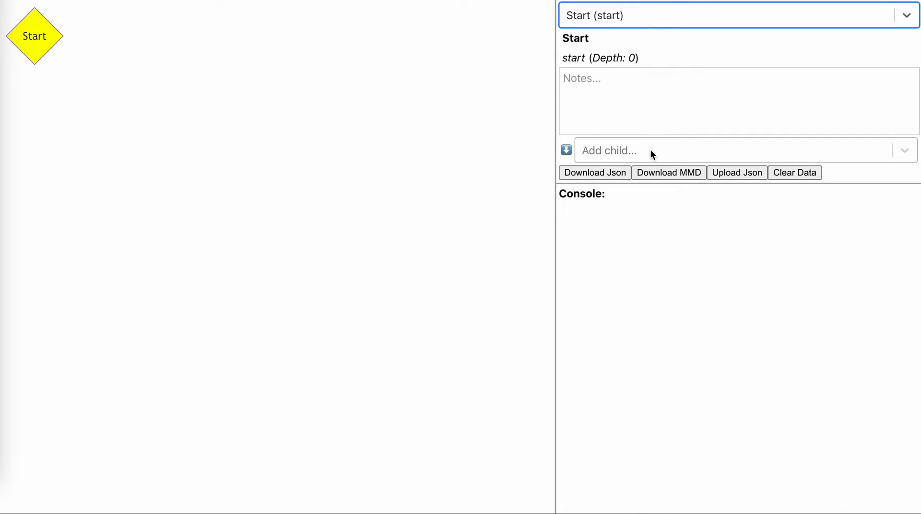
pyautogui.moveTo(657, 153)
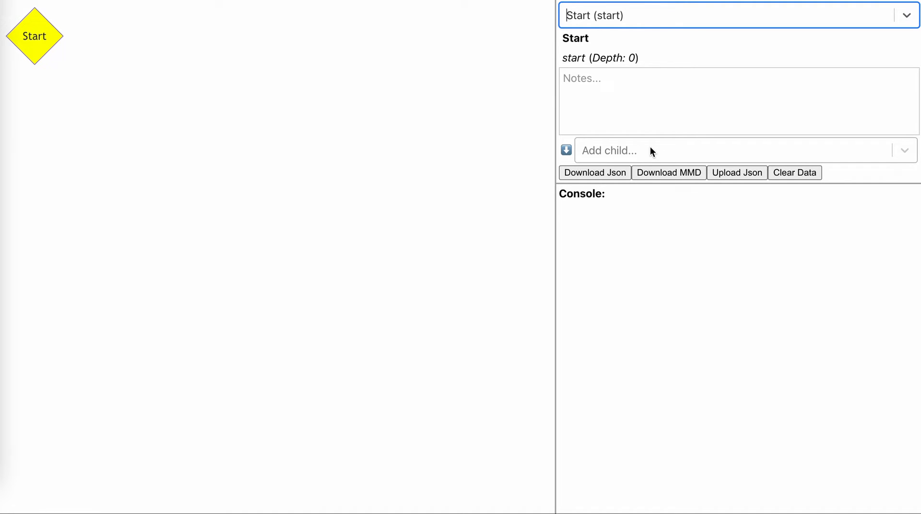
pyautogui.write('buil')
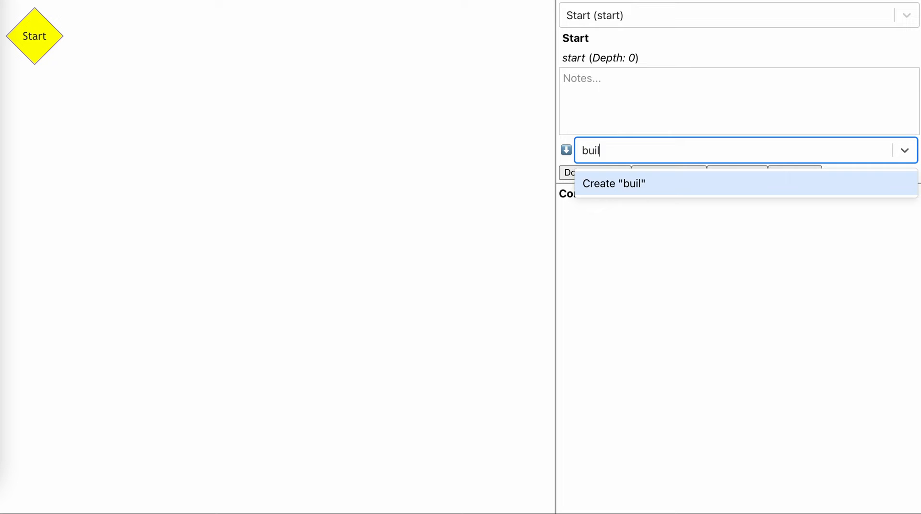
pyautogui.write('dBridge')
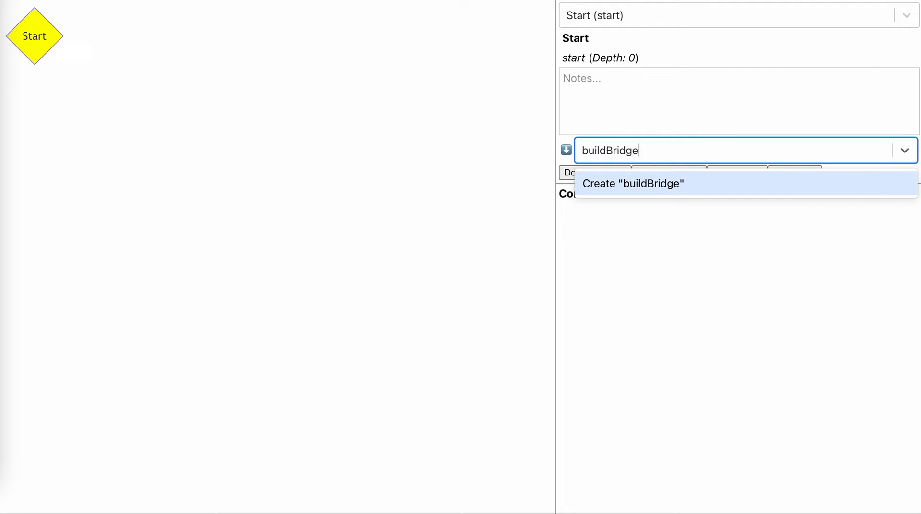
pyautogui.click(635, 184)
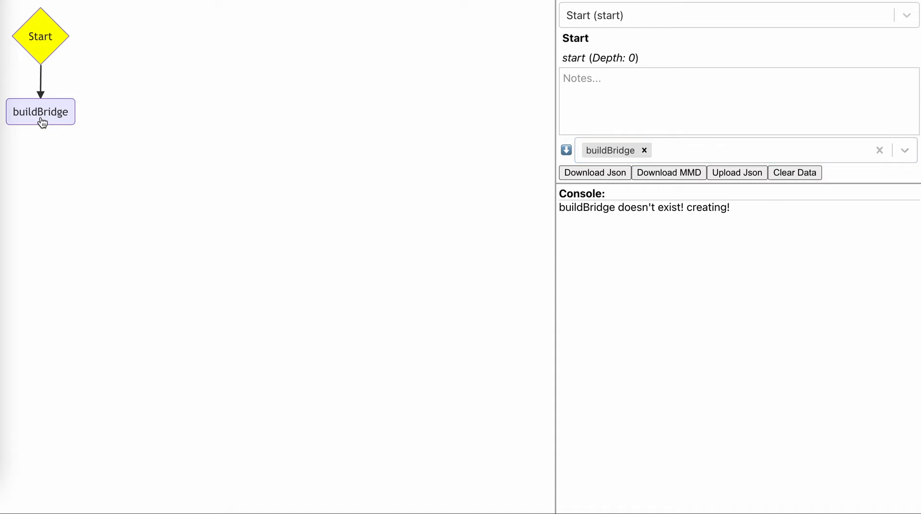
# - Retitle the buildBridge node to 'Build Bridge to Other Shore'
pyautogui.click(41, 111)
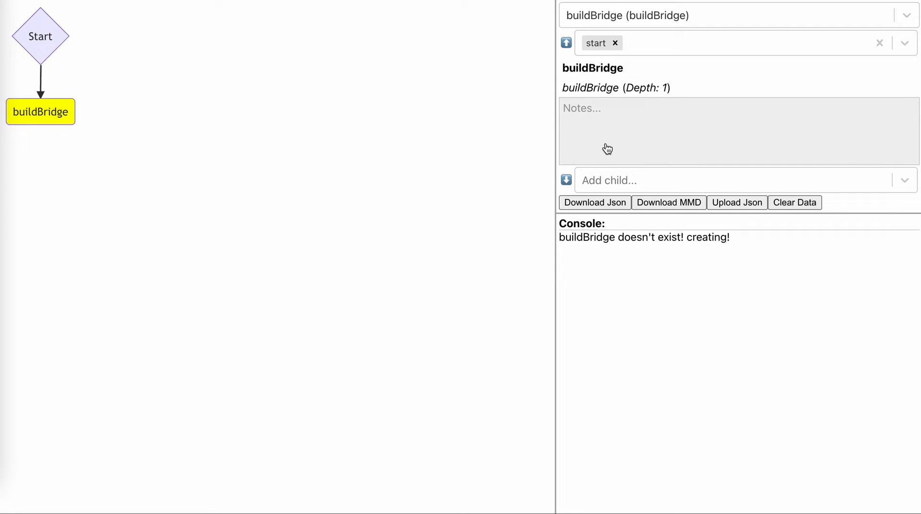
pyautogui.click(592, 67)
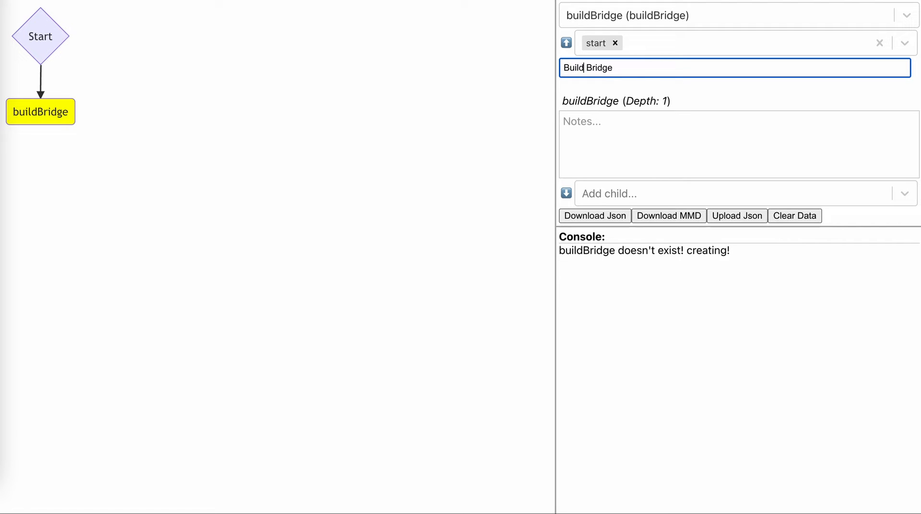
pyautogui.write('to Other Shore')
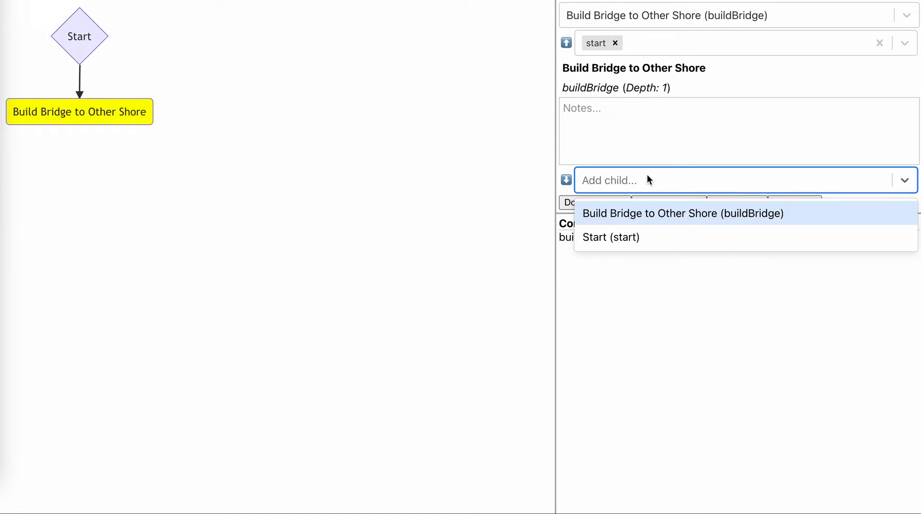
# - Add a goToOtherShore node as a child of the bridge step
pyautogui.write('goToOther')
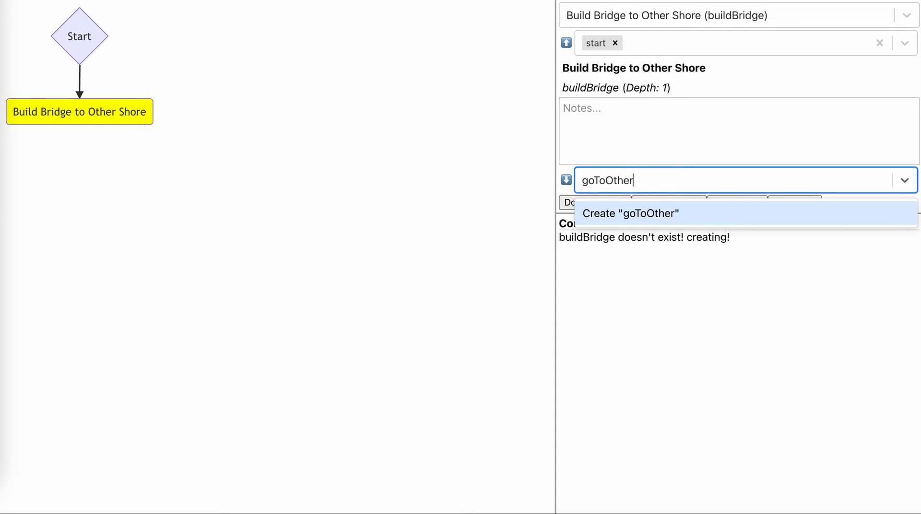
pyautogui.write('Shore')
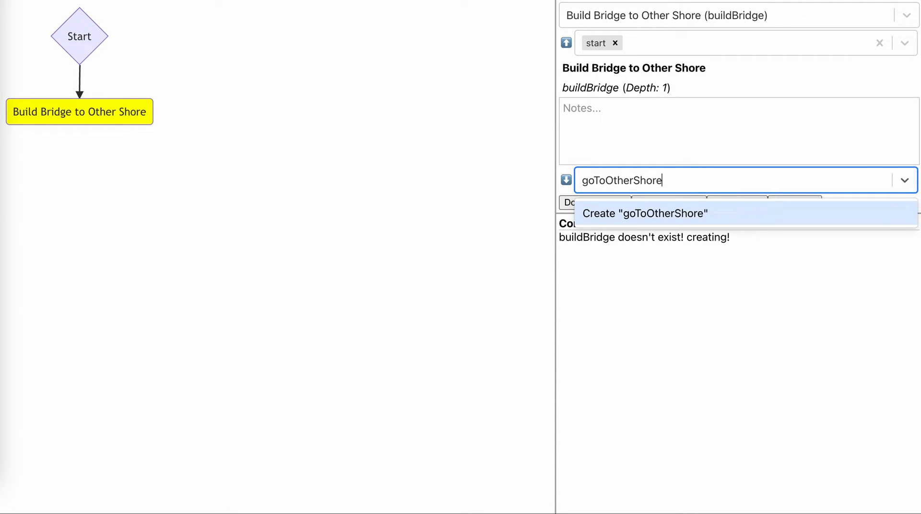
pyautogui.click(645, 213)
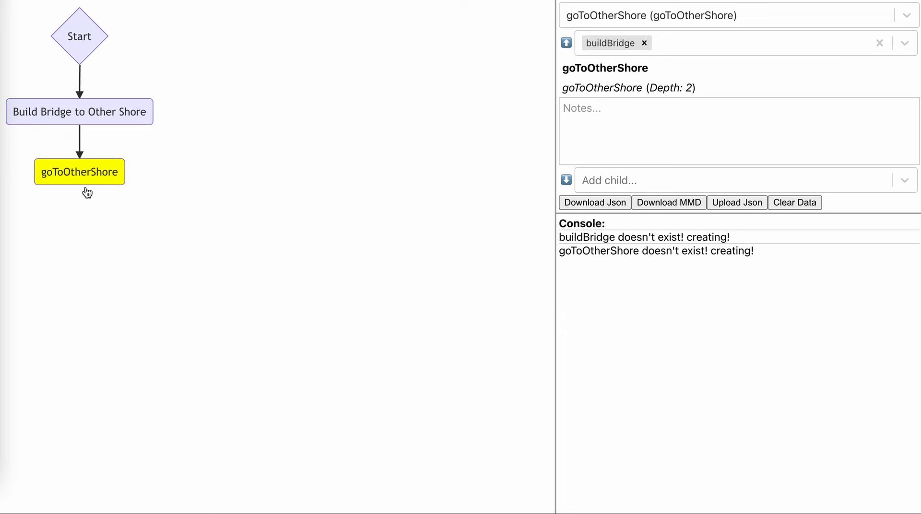
pyautogui.moveTo(387, 186)
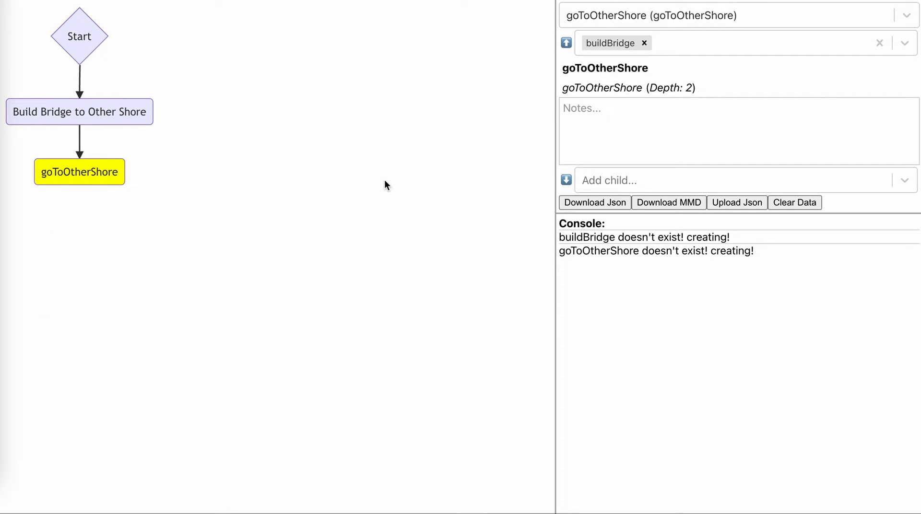
pyautogui.moveTo(63, 212)
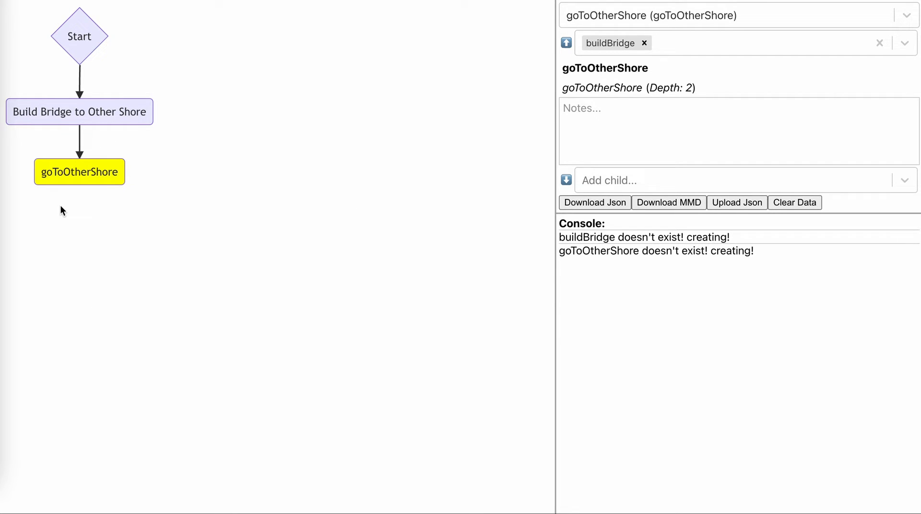
pyautogui.moveTo(132, 196)
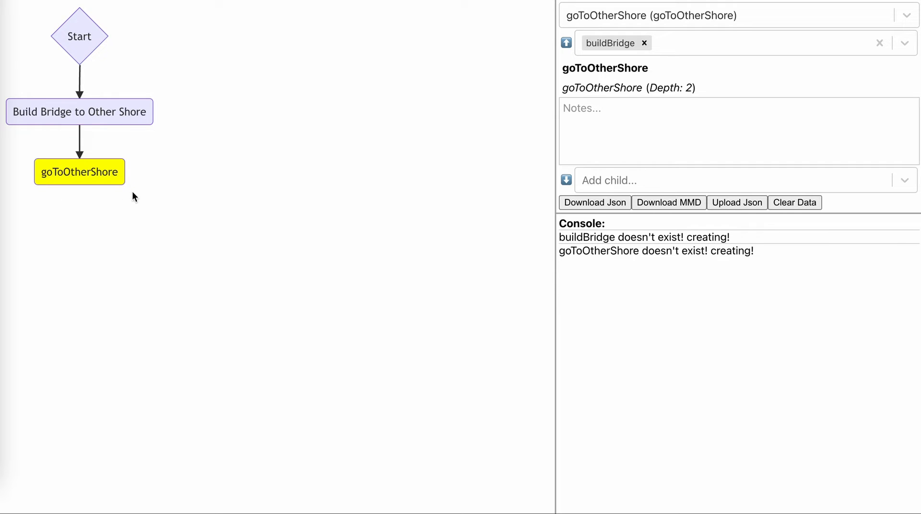
pyautogui.moveTo(52, 177)
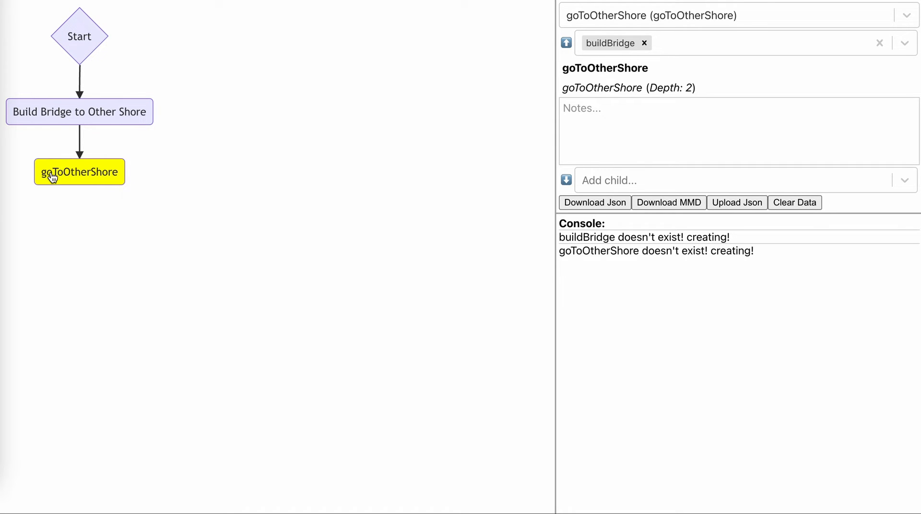
pyautogui.moveTo(53, 182)
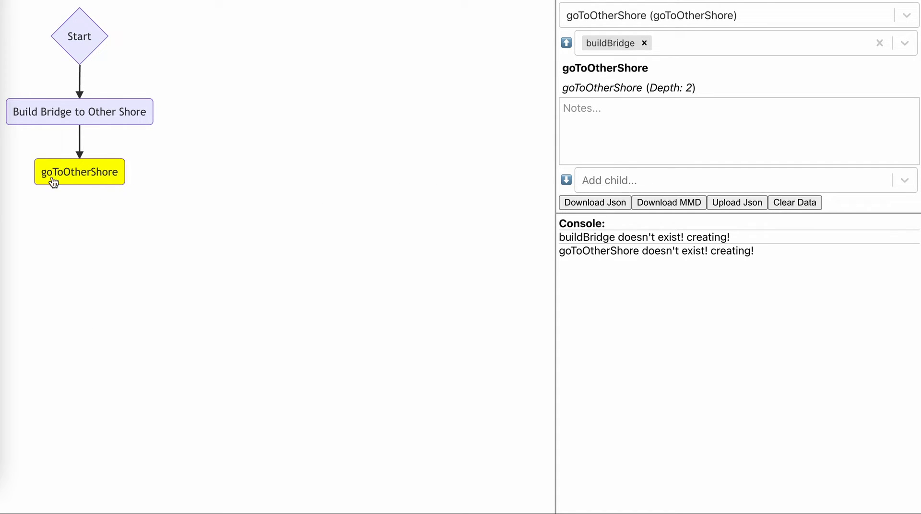
pyautogui.moveTo(95, 168)
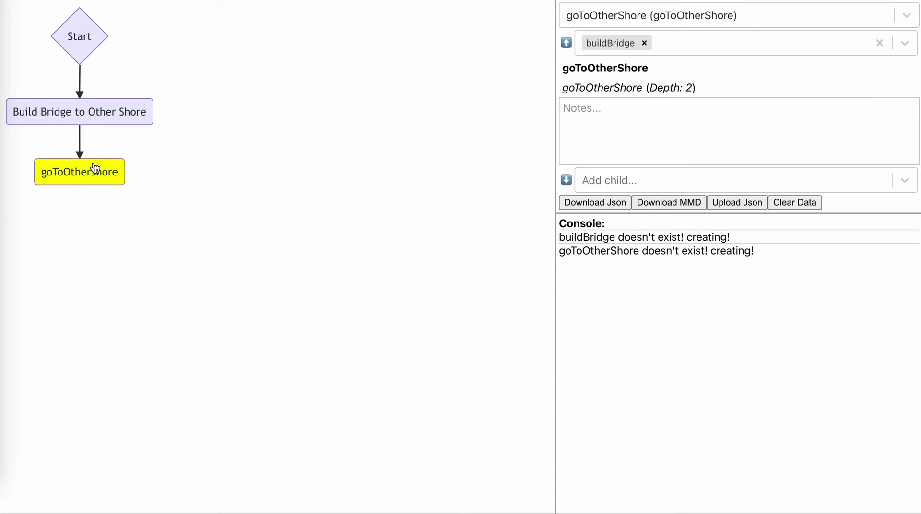
# - Add gatherWood and makeHammer as prerequisites of Build Bridge to Other Shore
pyautogui.click(80, 112)
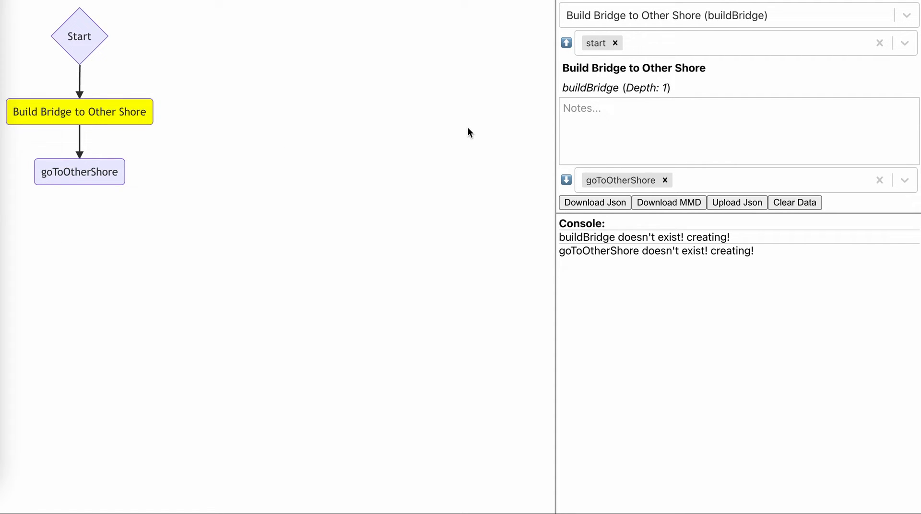
pyautogui.moveTo(477, 134)
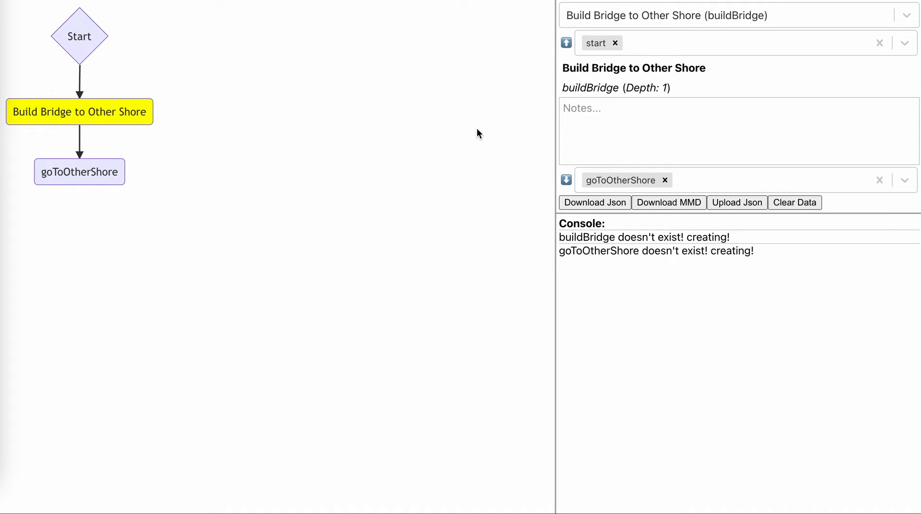
pyautogui.moveTo(503, 135)
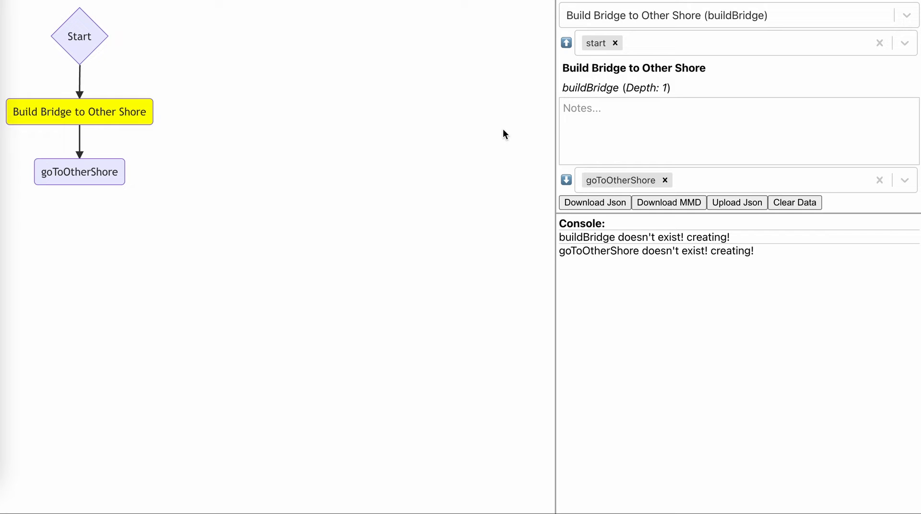
pyautogui.moveTo(522, 137)
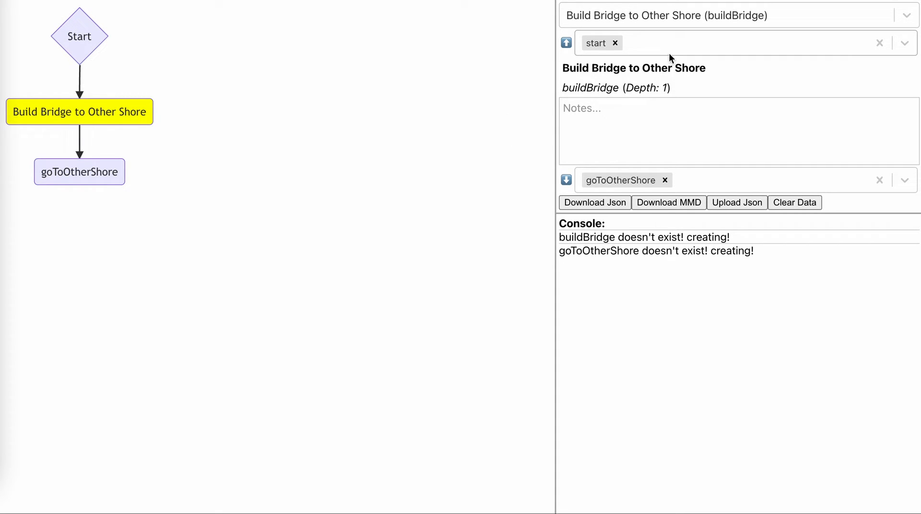
pyautogui.click(734, 42)
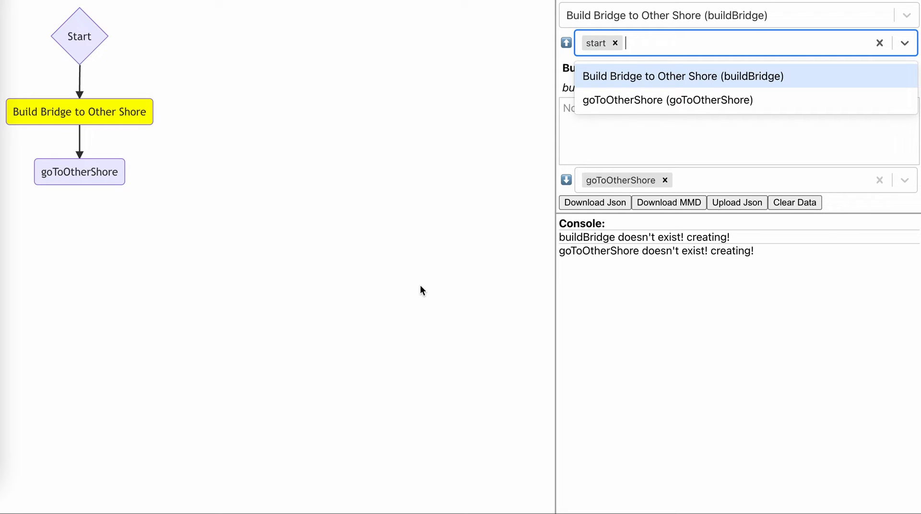
pyautogui.write('gat')
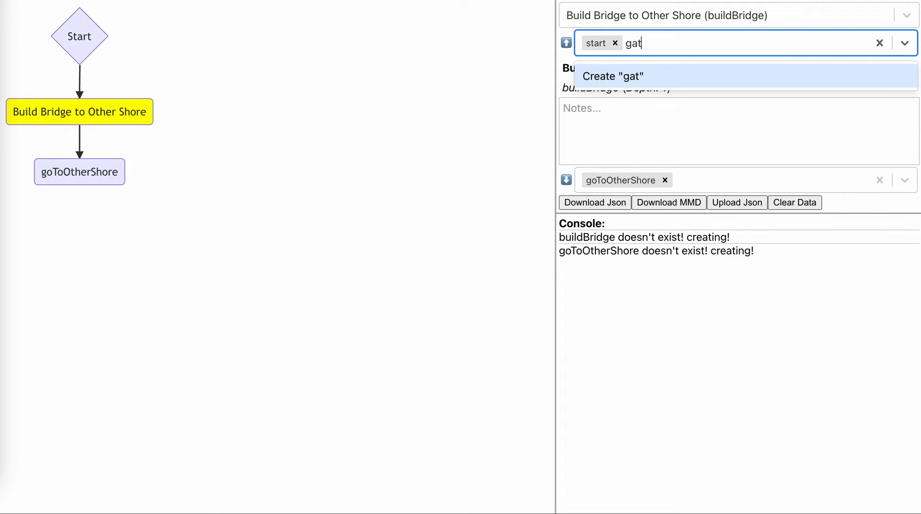
pyautogui.write('herWood')
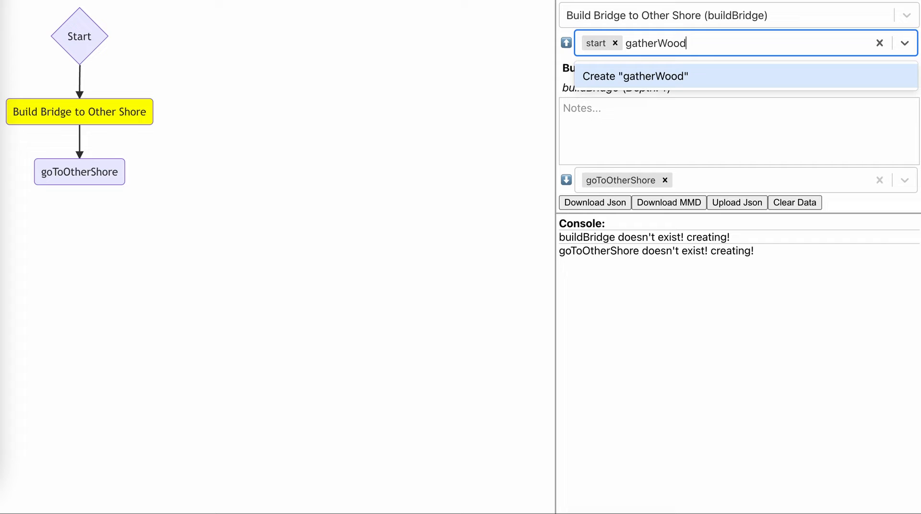
pyautogui.click(634, 76)
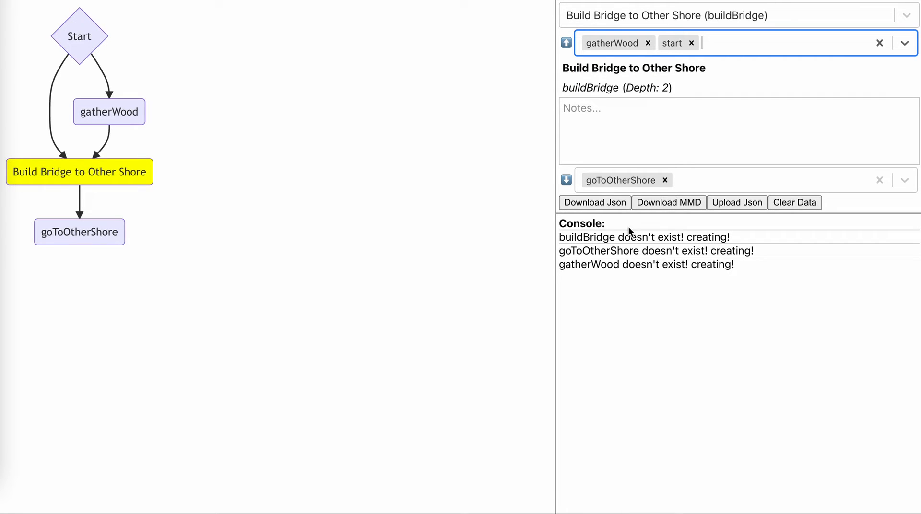
pyautogui.moveTo(459, 140)
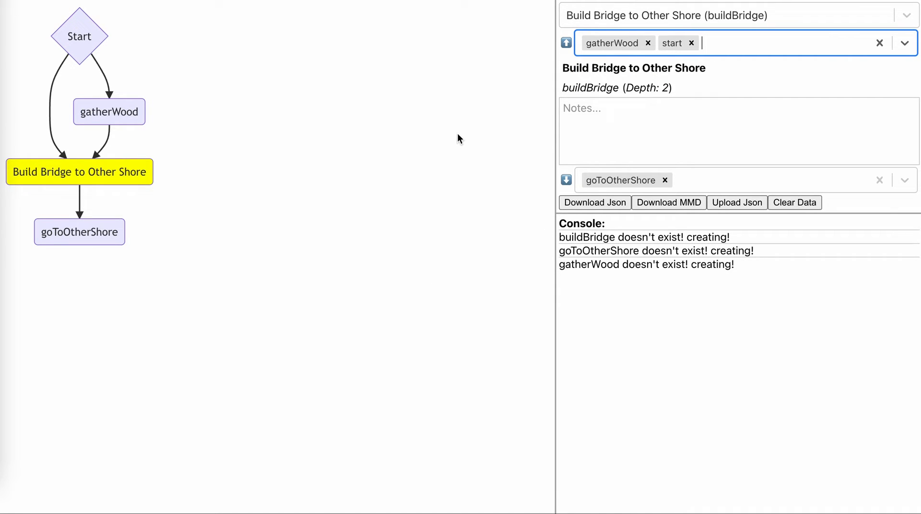
pyautogui.write('makeHammer')
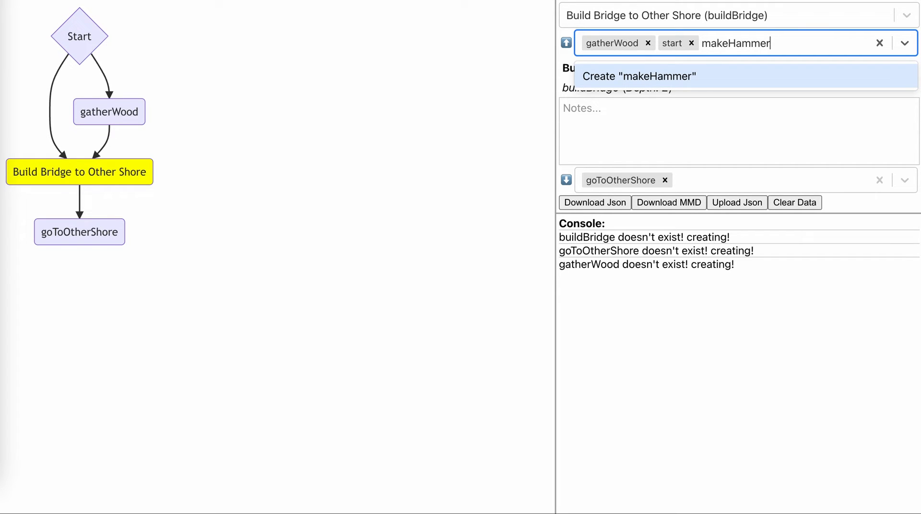
pyautogui.click(639, 76)
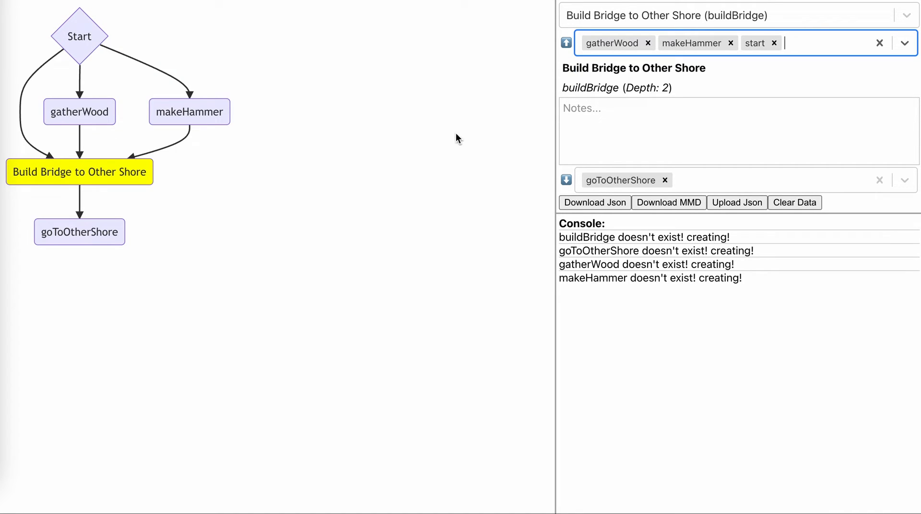
pyautogui.moveTo(219, 118)
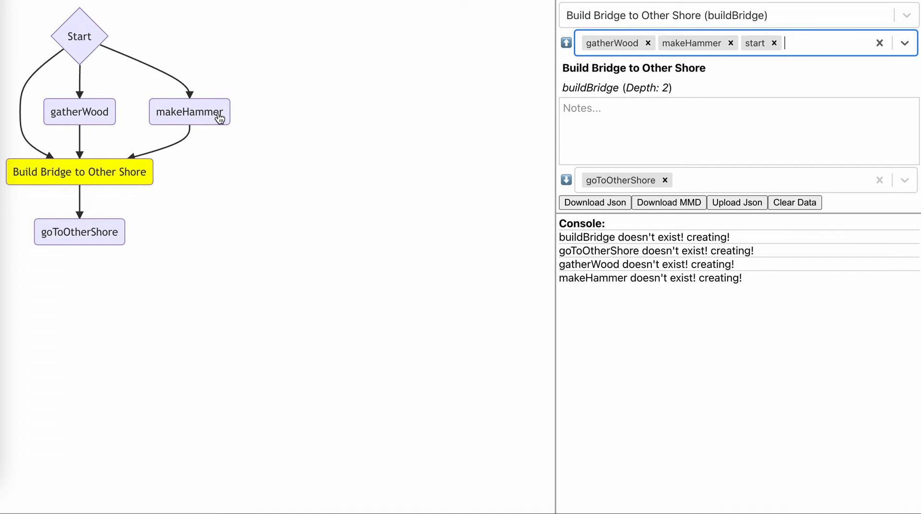
pyautogui.moveTo(77, 110)
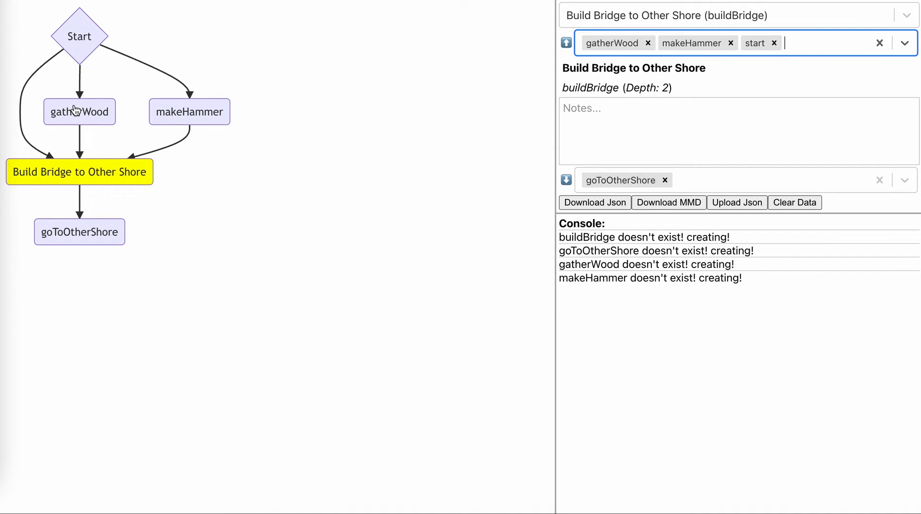
pyautogui.moveTo(77, 143)
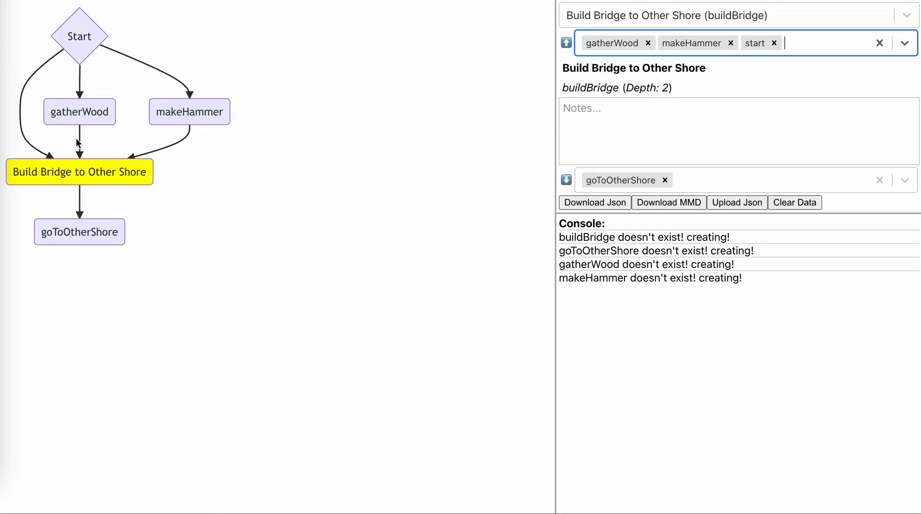
pyautogui.moveTo(590, 88)
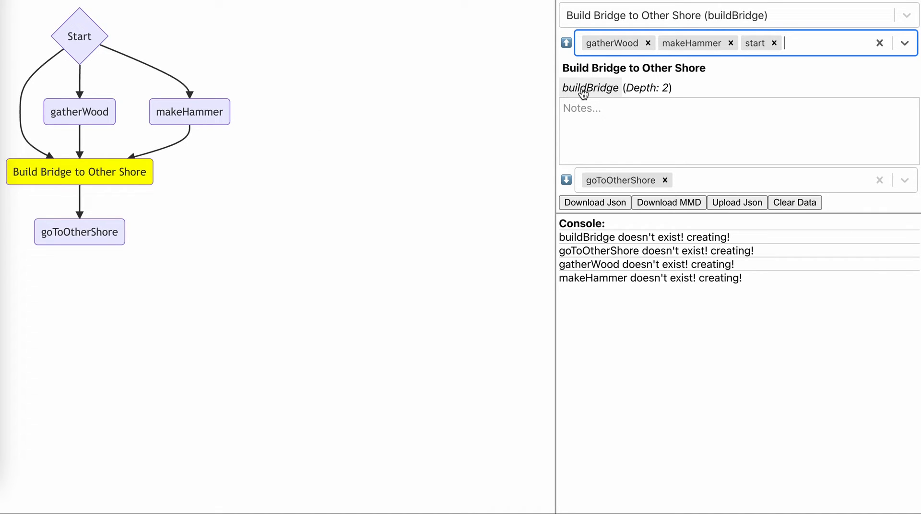
pyautogui.moveTo(65, 186)
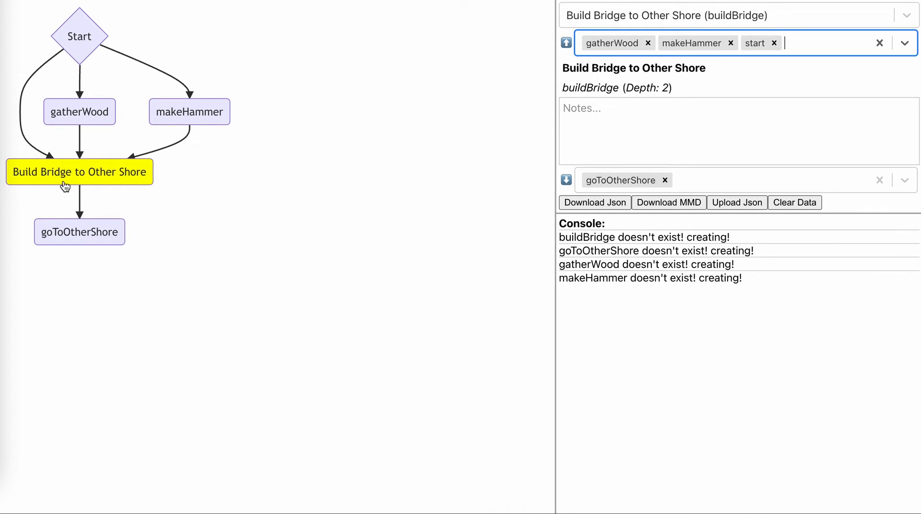
# - Remove Start as a bridge prerequisite and select the gatherWood node
pyautogui.click(775, 43)
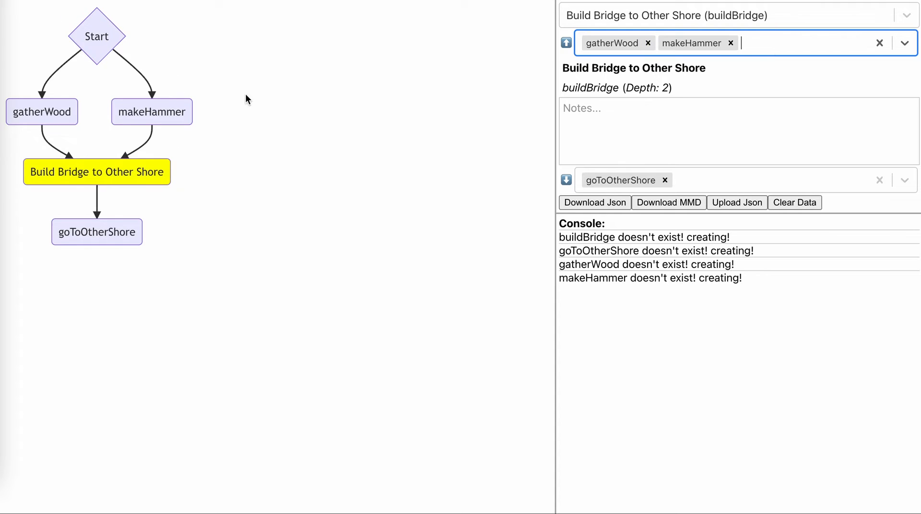
pyautogui.moveTo(450, 82)
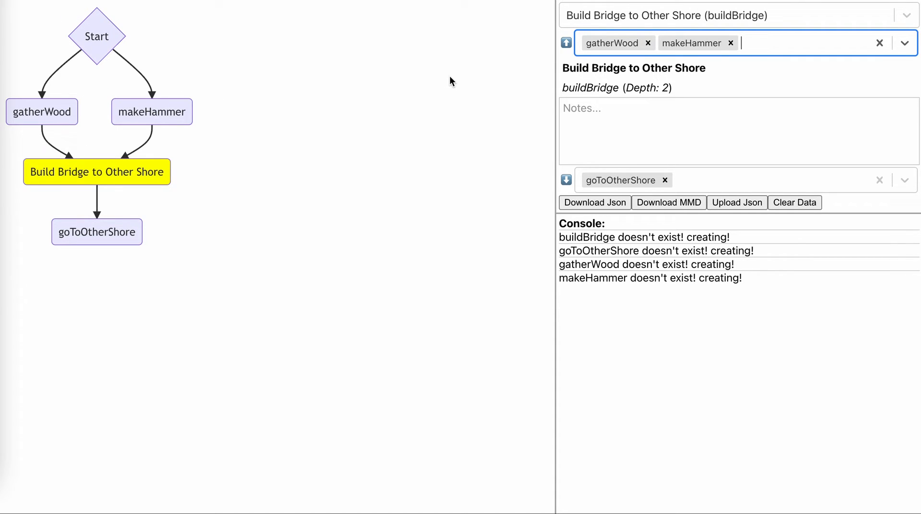
pyautogui.moveTo(612, 49)
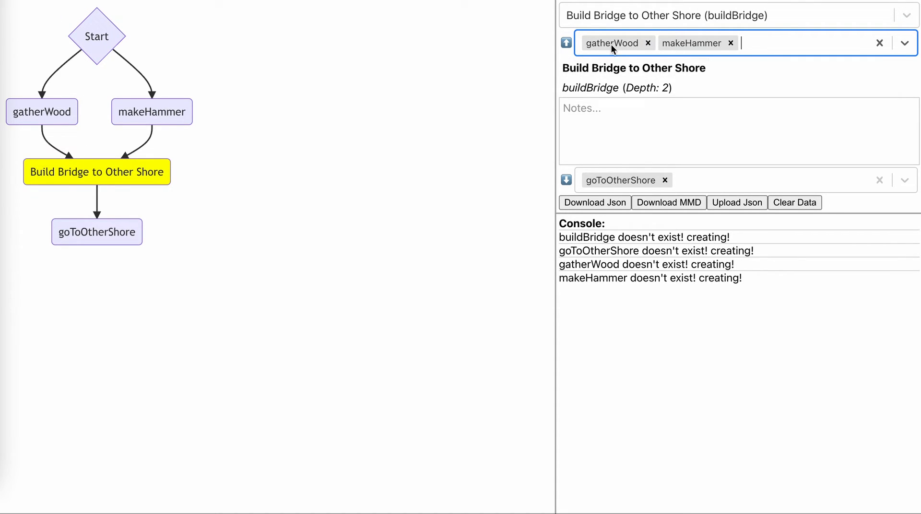
pyautogui.click(41, 111)
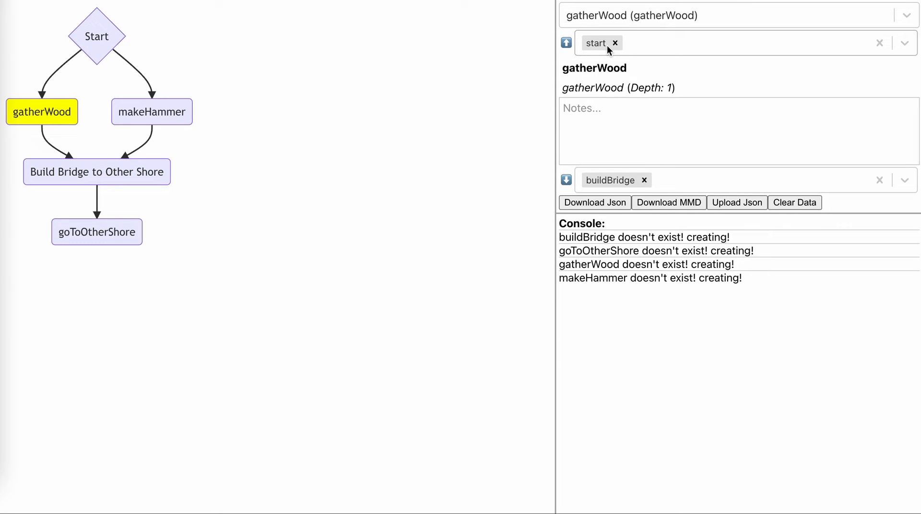
# - Add a new makeAxe node as the prerequisite of gatherWood
pyautogui.click(734, 43)
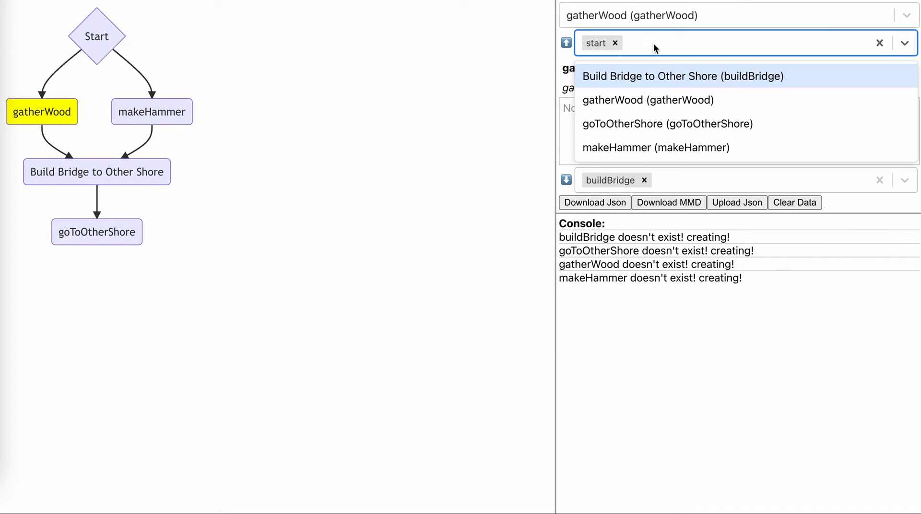
pyautogui.write('makeAxe')
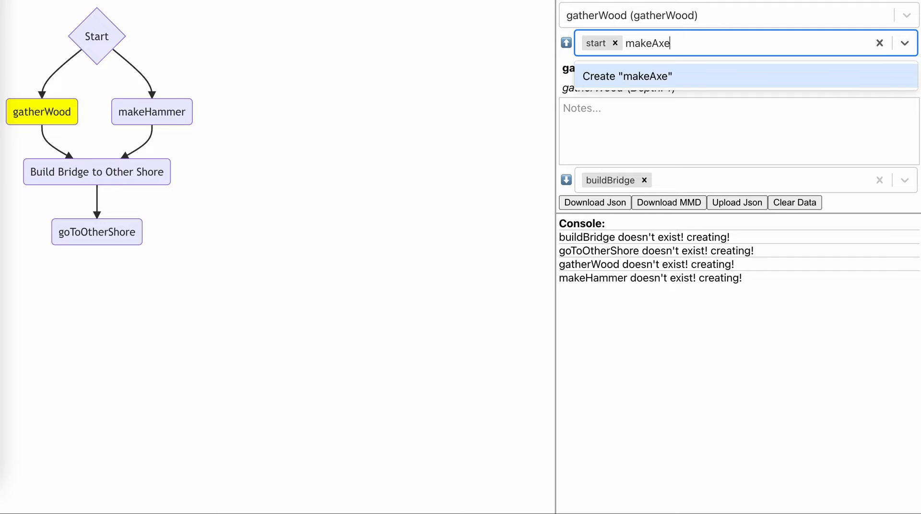
pyautogui.click(626, 76)
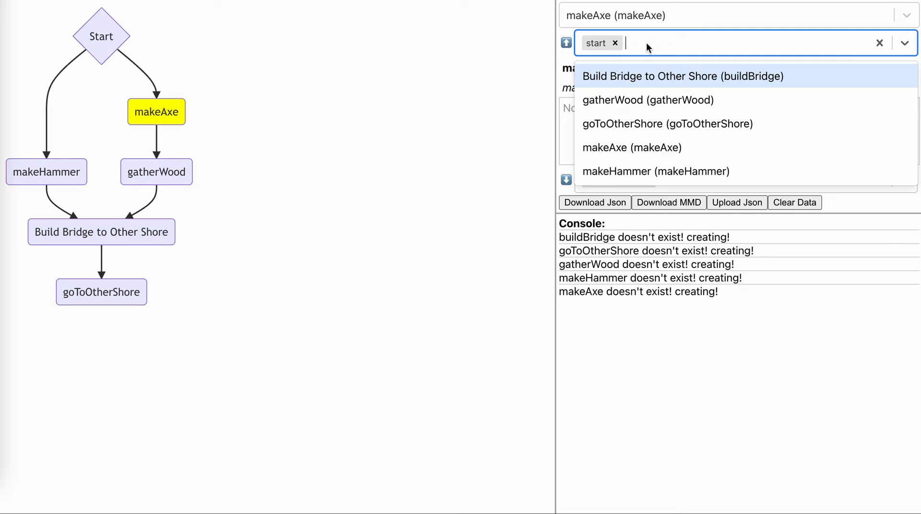
# - Add a new gatherFlint node as the prerequisite of makeAxe
pyautogui.write('gatherFlint')
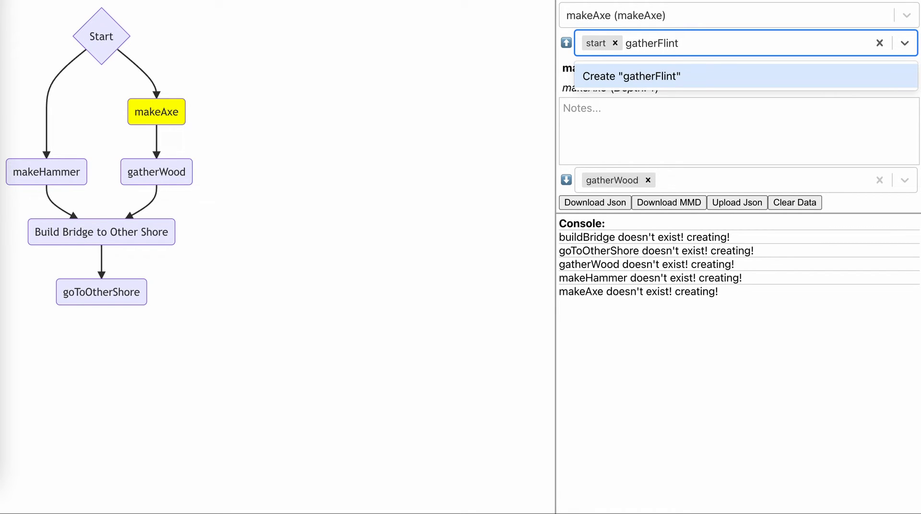
pyautogui.click(631, 76)
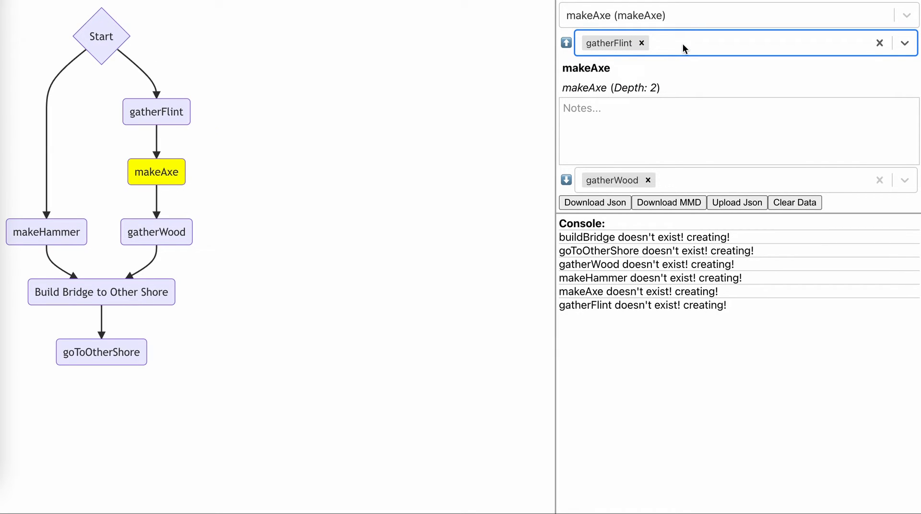
pyautogui.write('gather')
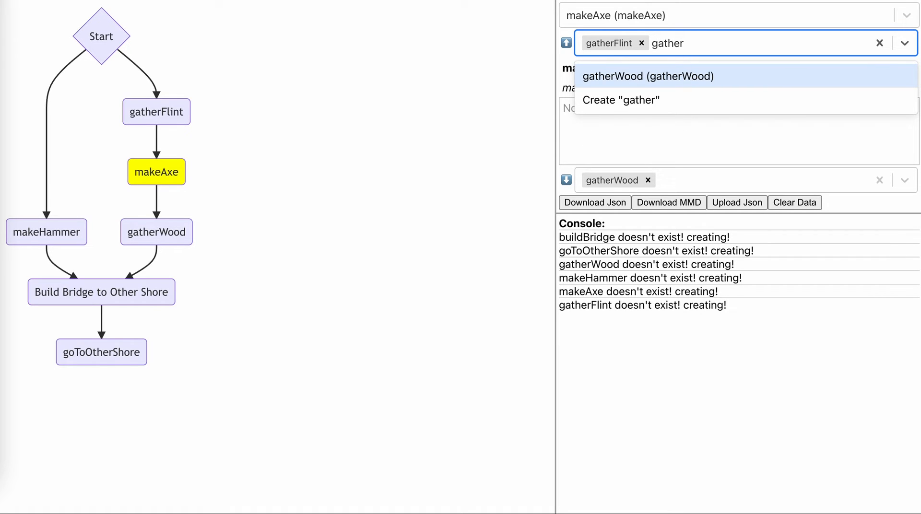
# - Attempt to make gatherWood a prerequisite of makeAxe, rejected as a cycle
pyautogui.click(647, 75)
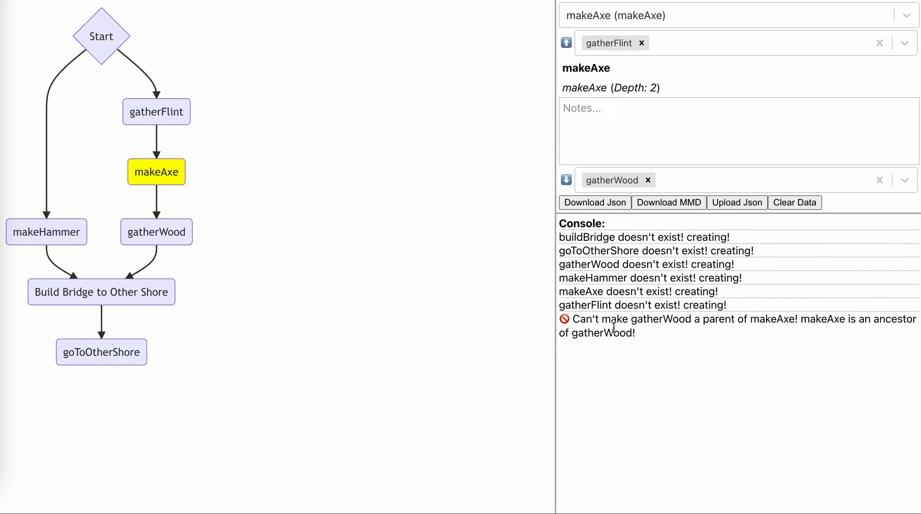
pyautogui.moveTo(650, 324)
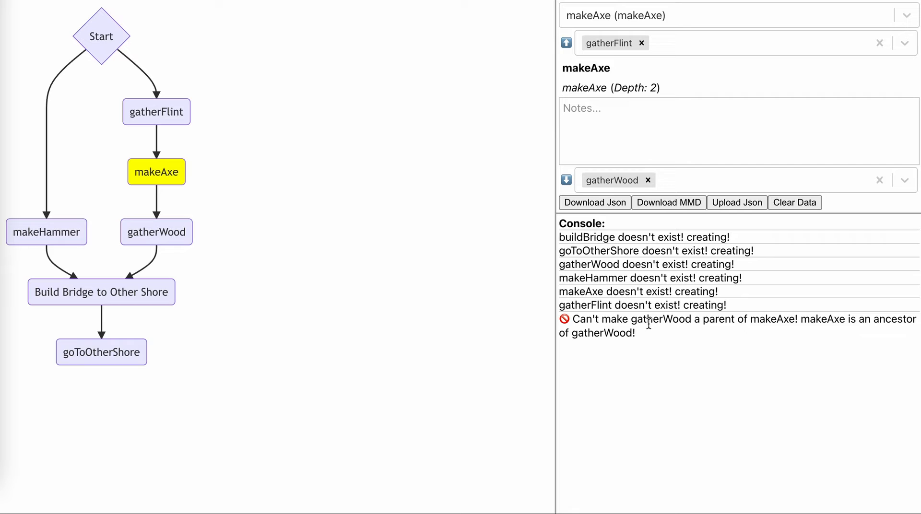
pyautogui.moveTo(239, 115)
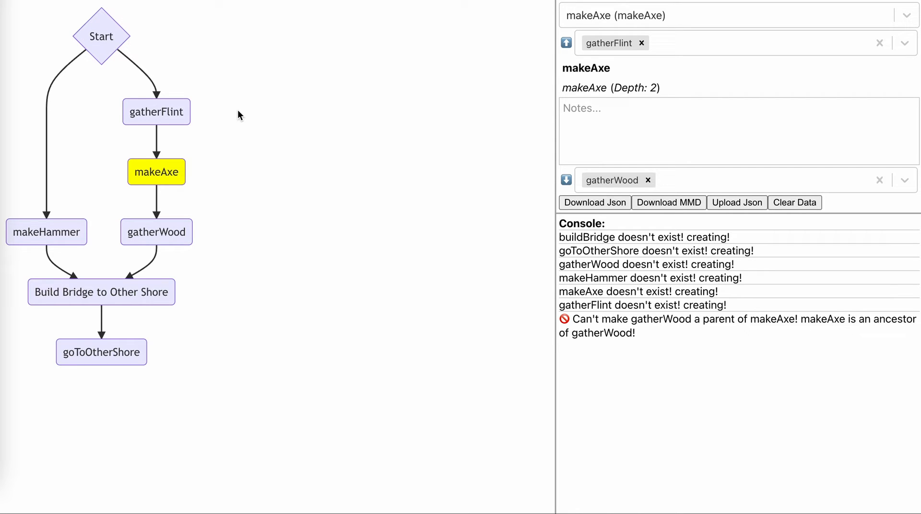
pyautogui.moveTo(157, 172)
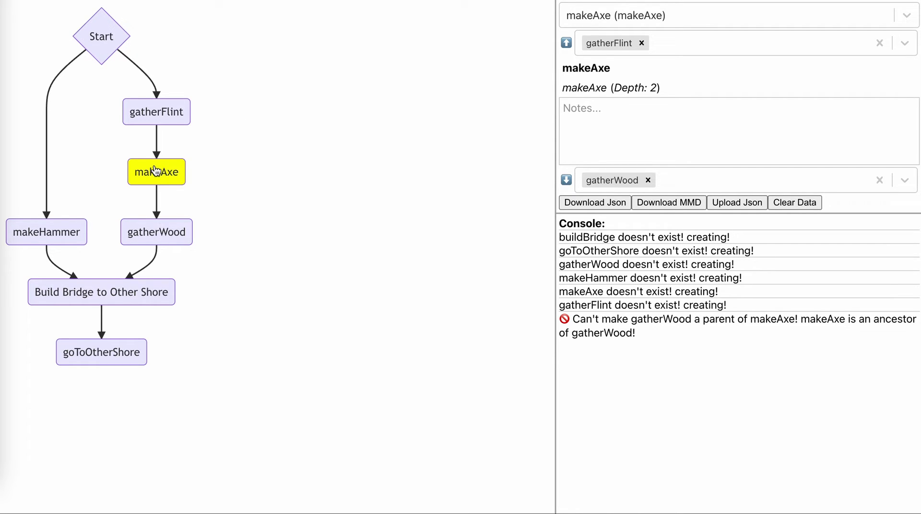
pyautogui.moveTo(88, 223)
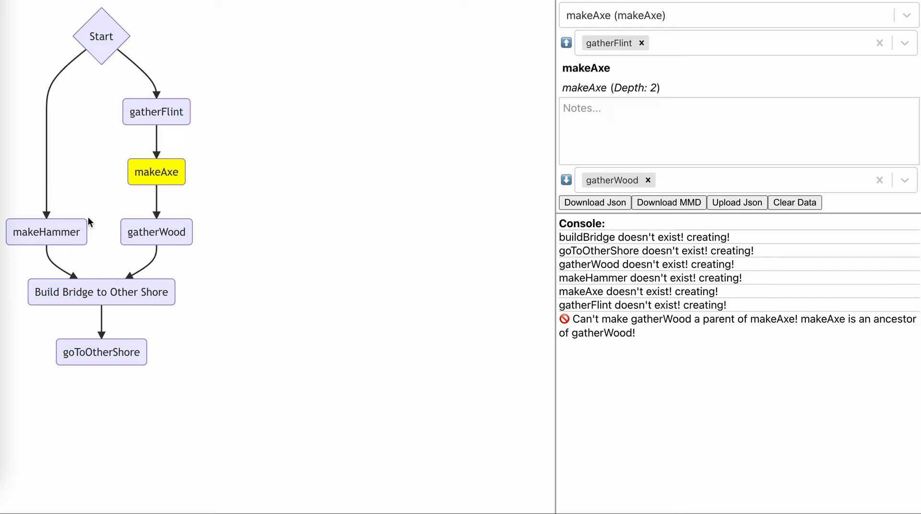
pyautogui.moveTo(211, 241)
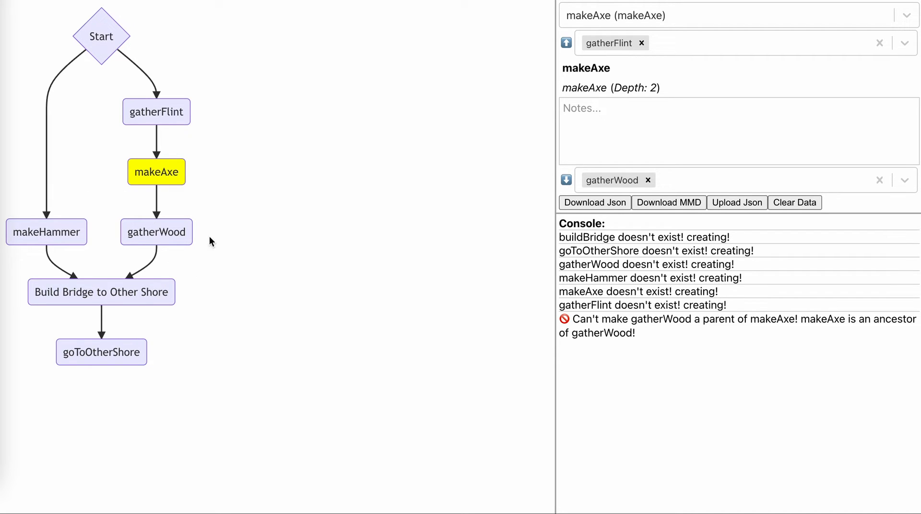
pyautogui.moveTo(100, 254)
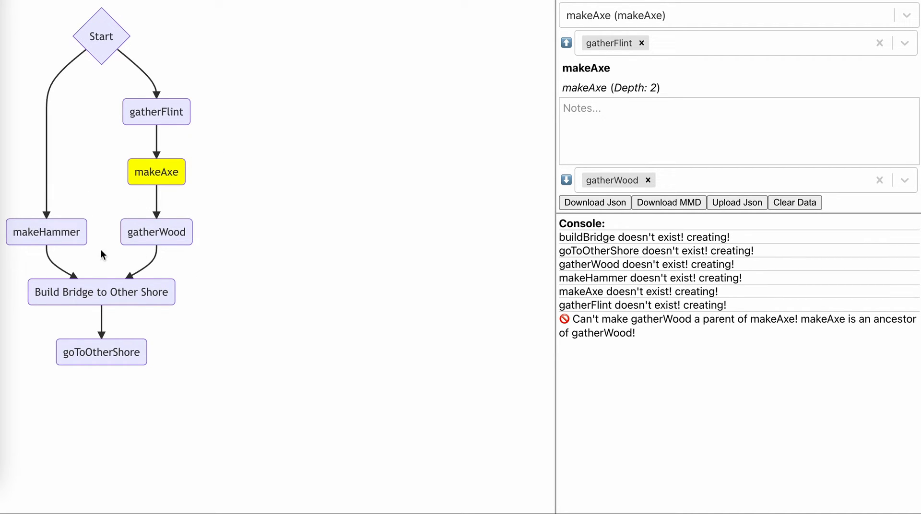
pyautogui.moveTo(288, 191)
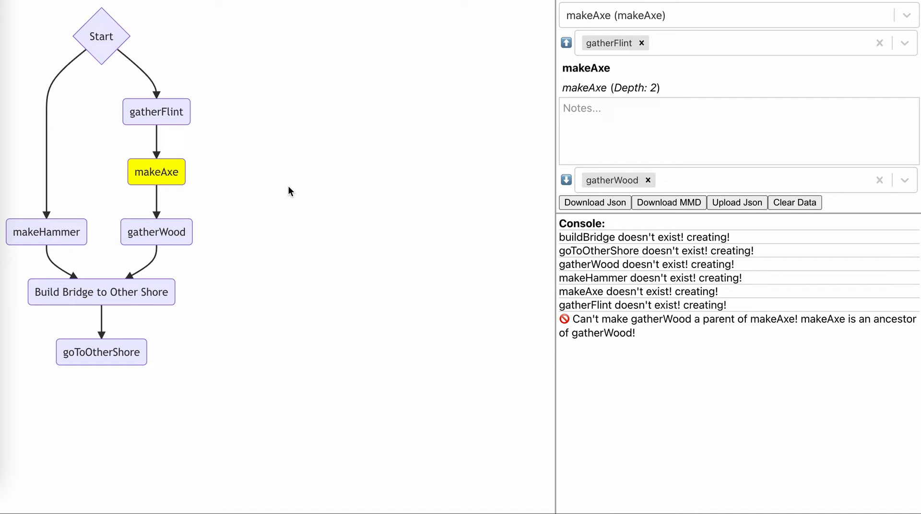
pyautogui.moveTo(484, 103)
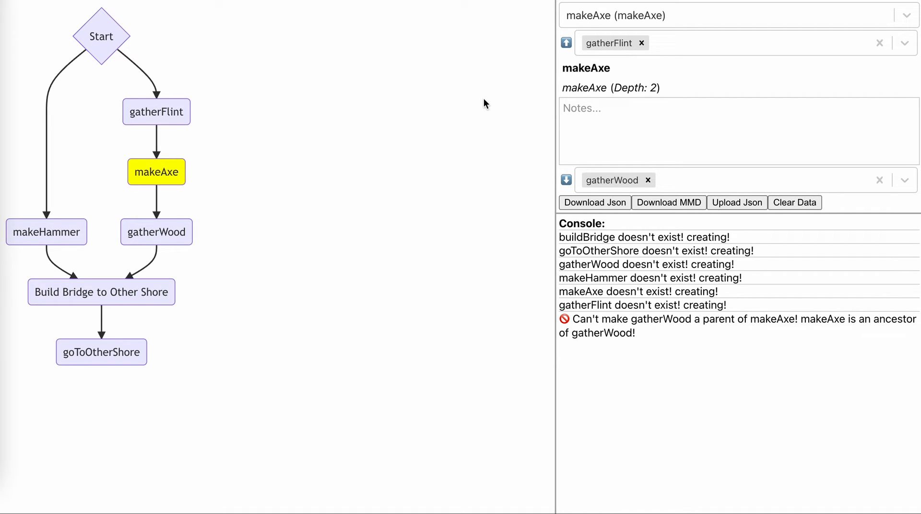
pyautogui.moveTo(181, 112)
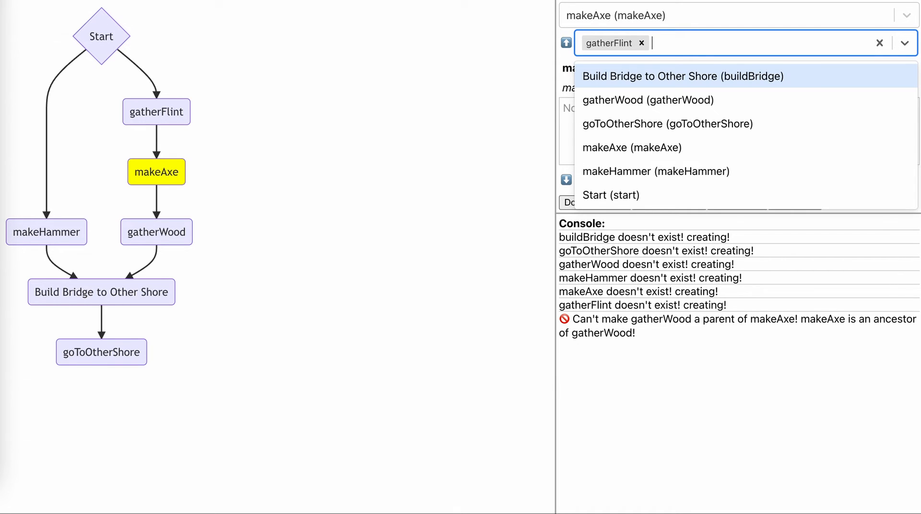
# - Add a new gatherSticks node as a second prerequisite of makeAxe and check the links
pyautogui.write('gatherSticks')
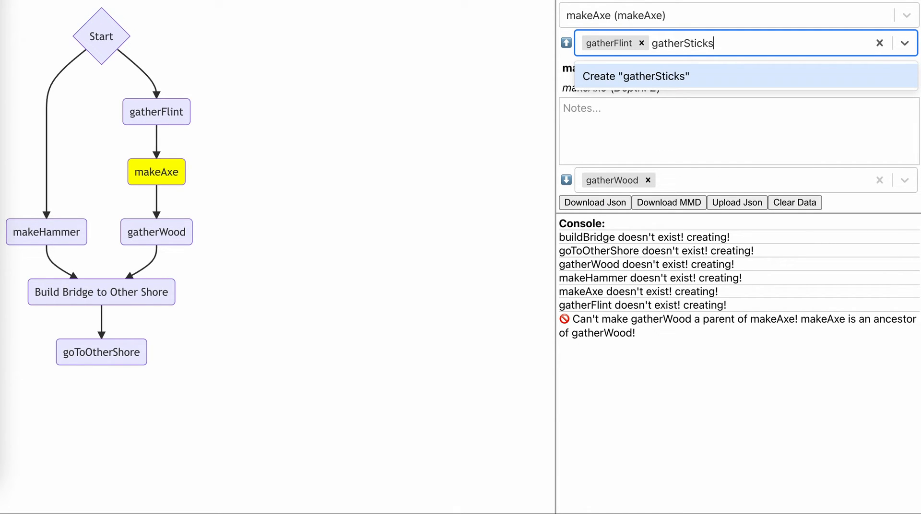
pyautogui.click(636, 76)
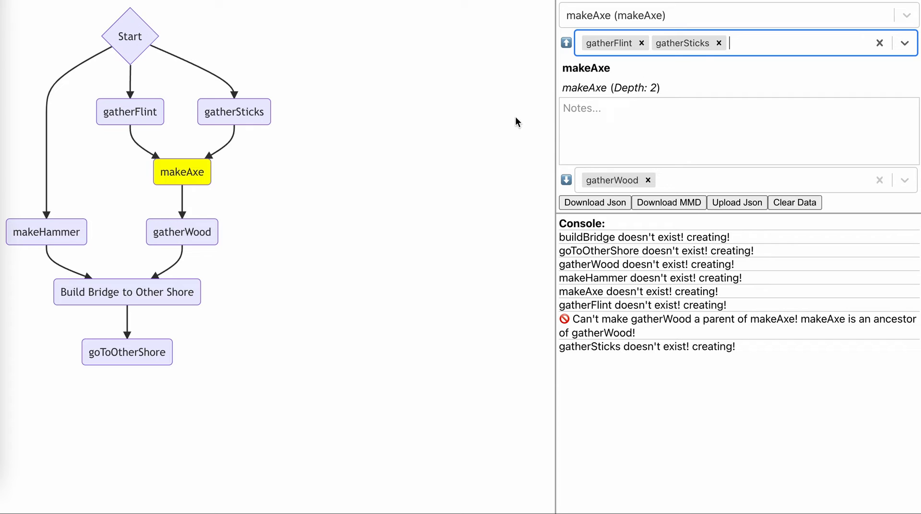
pyautogui.moveTo(507, 115)
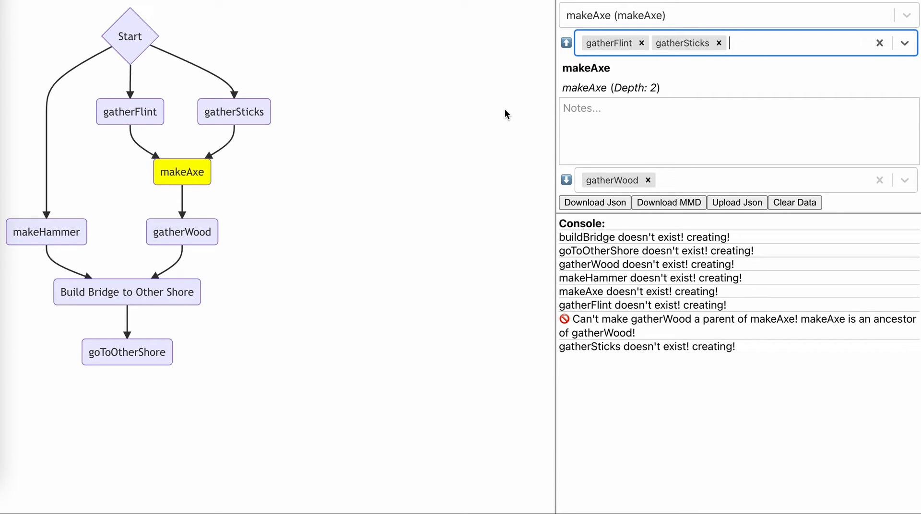
pyautogui.moveTo(443, 125)
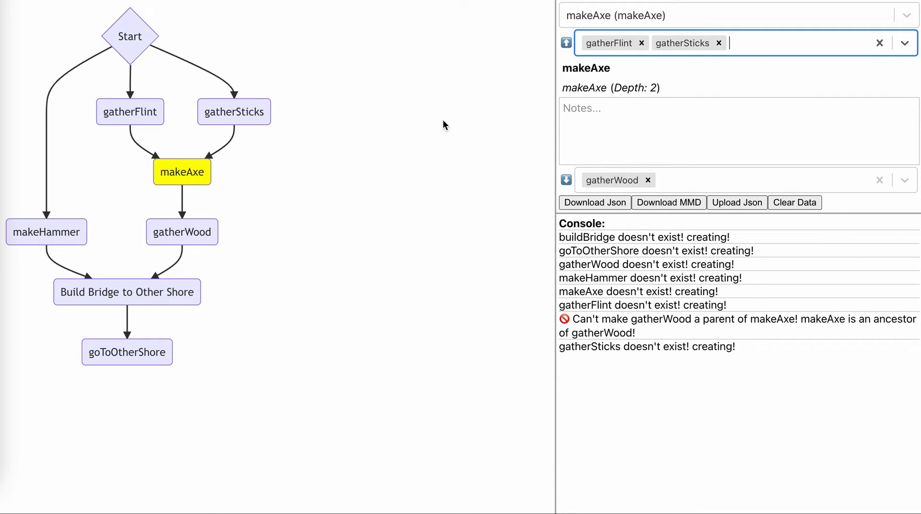
pyautogui.moveTo(232, 126)
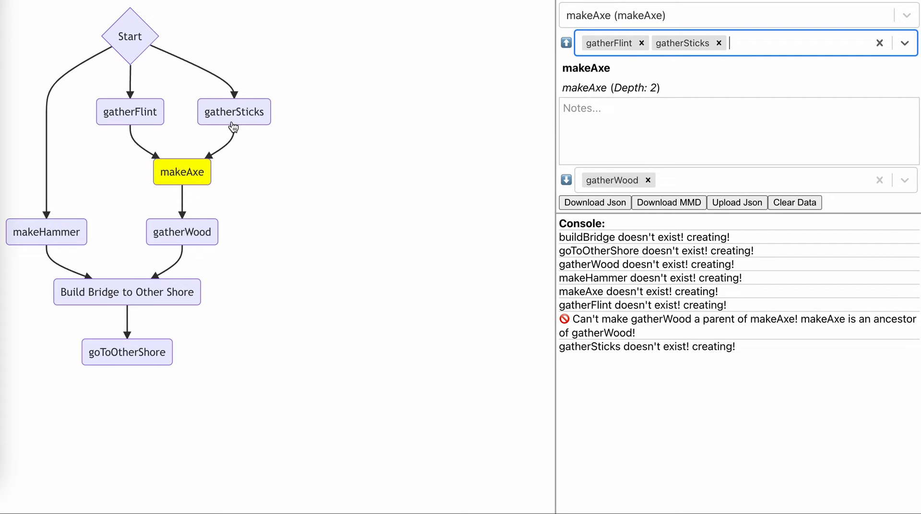
pyautogui.moveTo(107, 318)
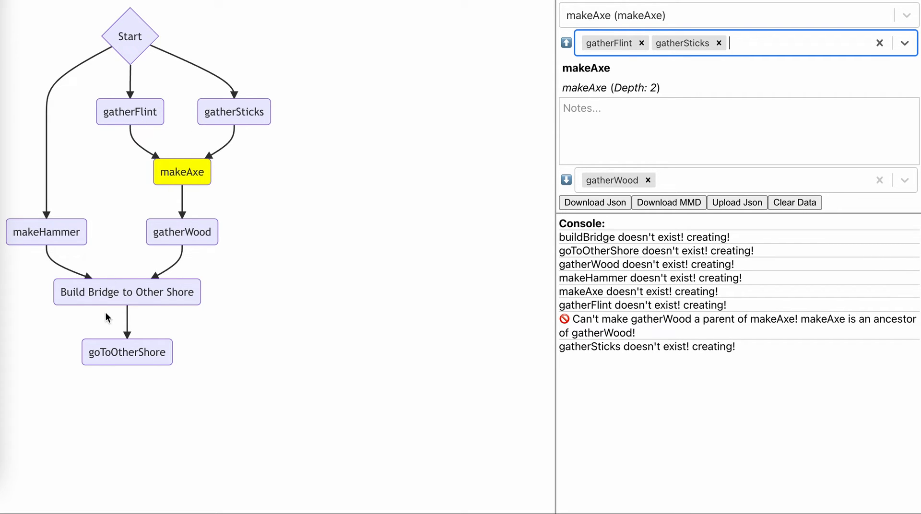
pyautogui.moveTo(123, 97)
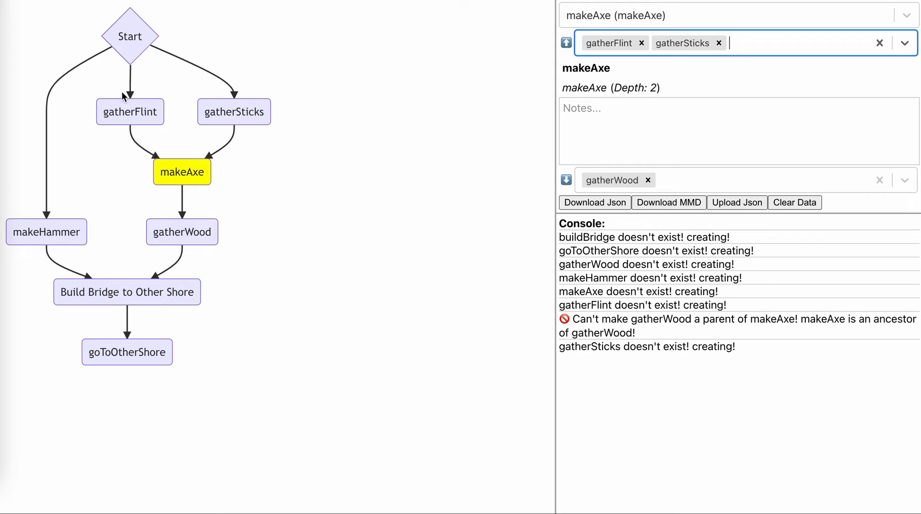
pyautogui.moveTo(182, 235)
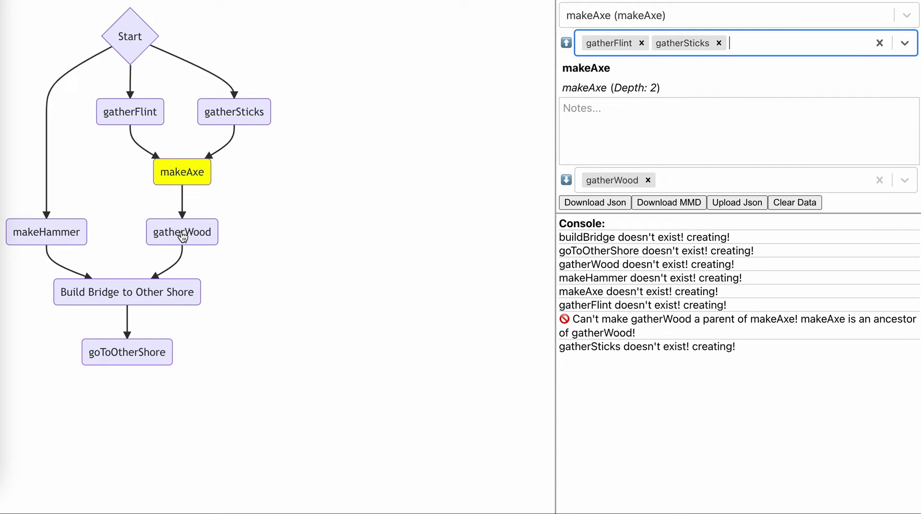
pyautogui.click(181, 231)
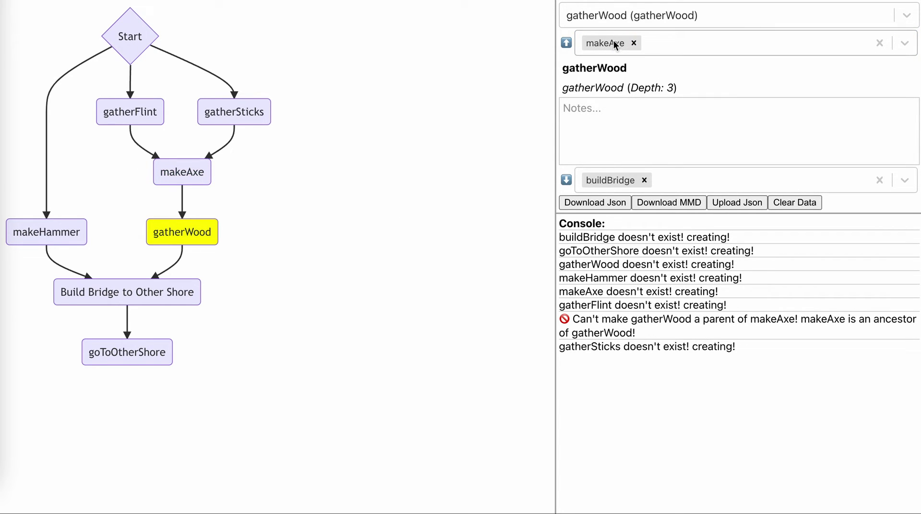
pyautogui.click(181, 172)
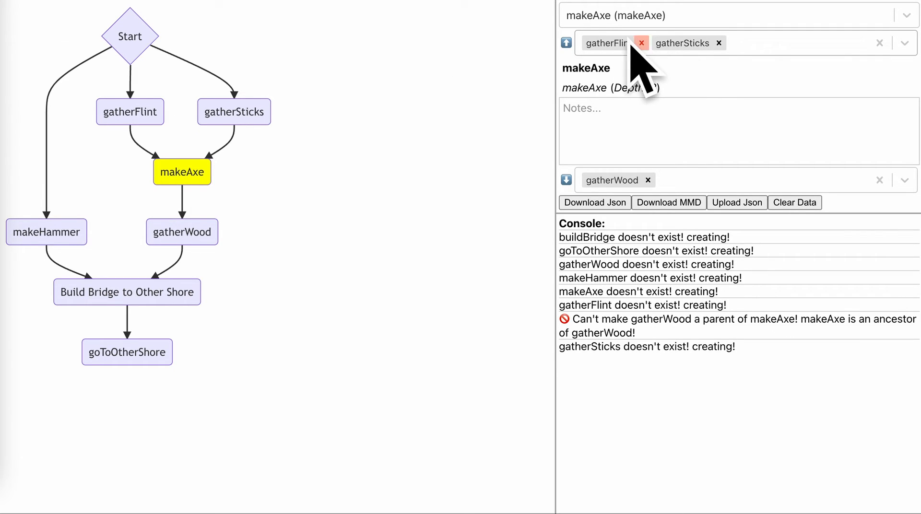
pyautogui.moveTo(650, 64)
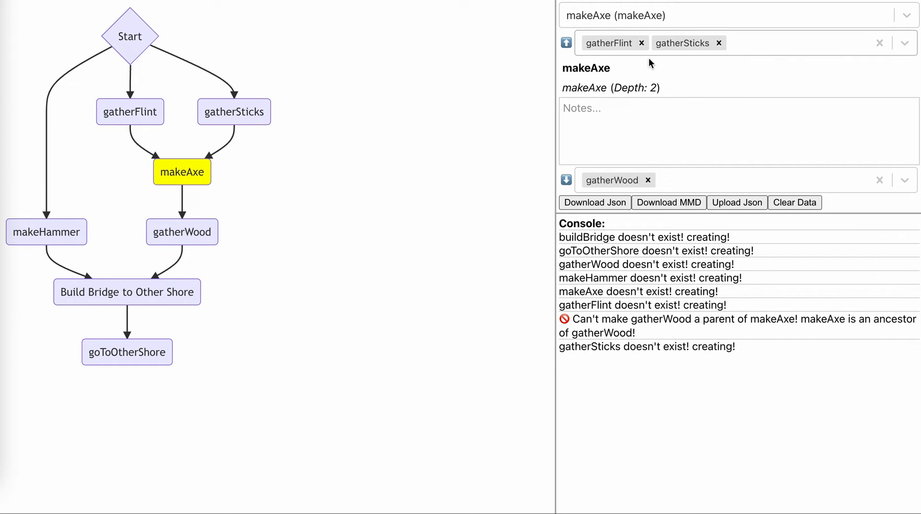
pyautogui.moveTo(590, 184)
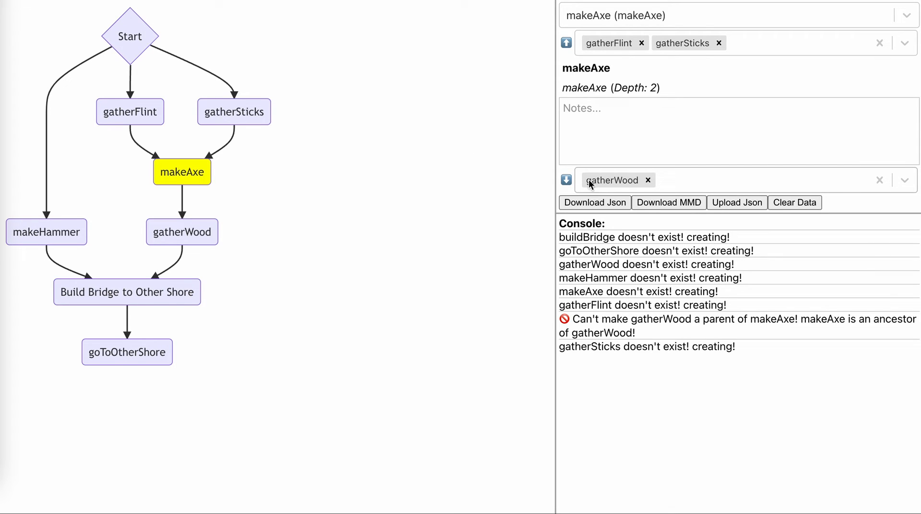
pyautogui.moveTo(617, 184)
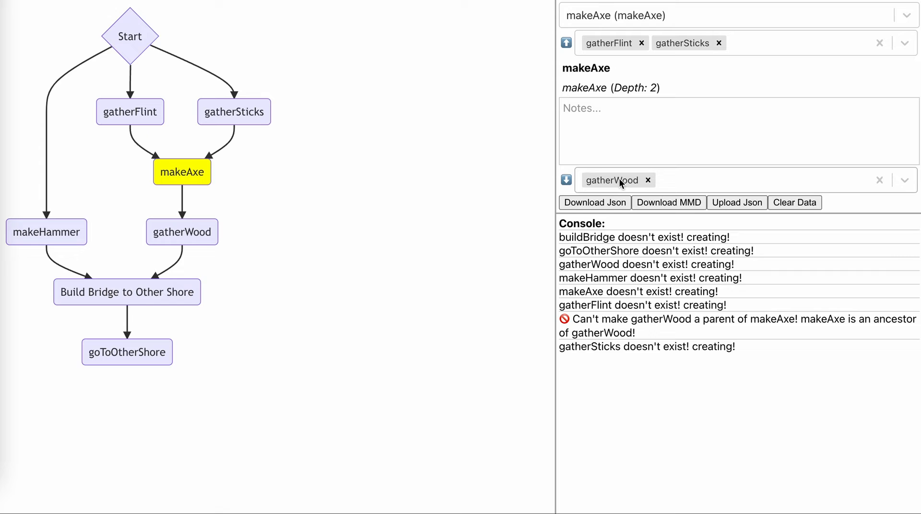
pyautogui.moveTo(190, 441)
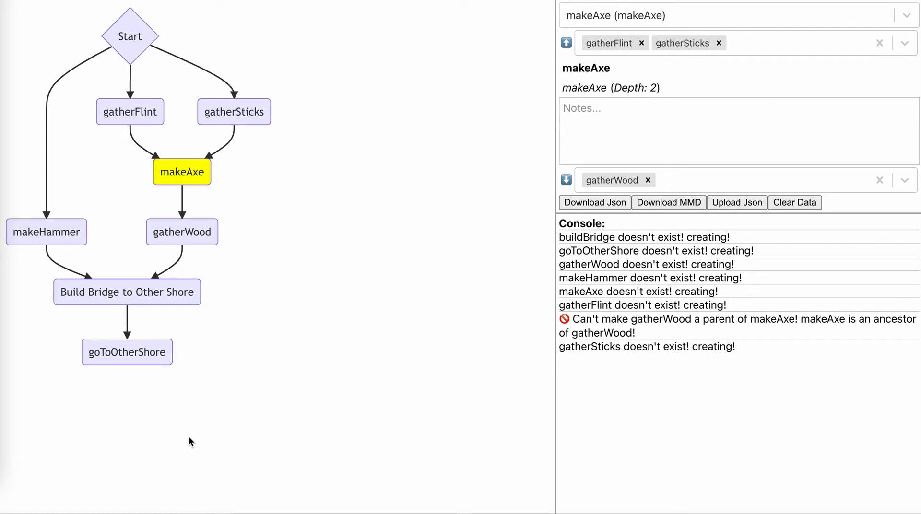
pyautogui.moveTo(430, 121)
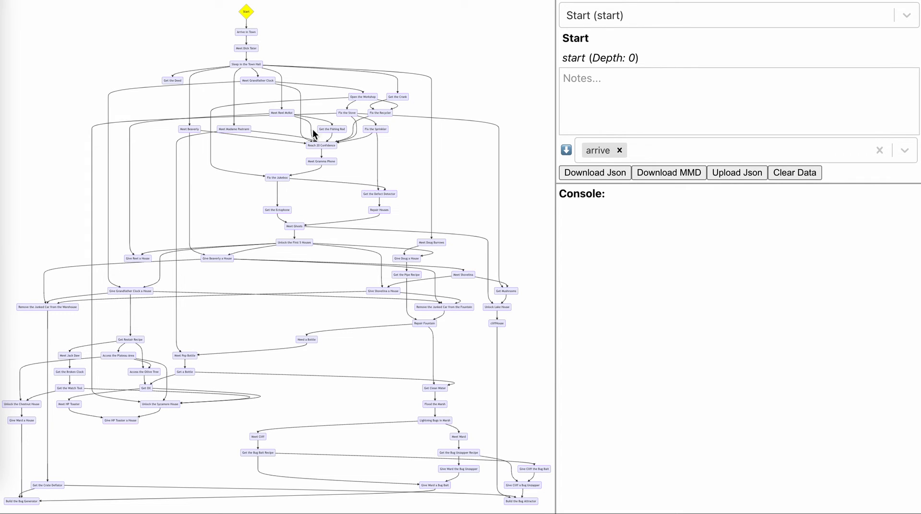
pyautogui.moveTo(313, 465)
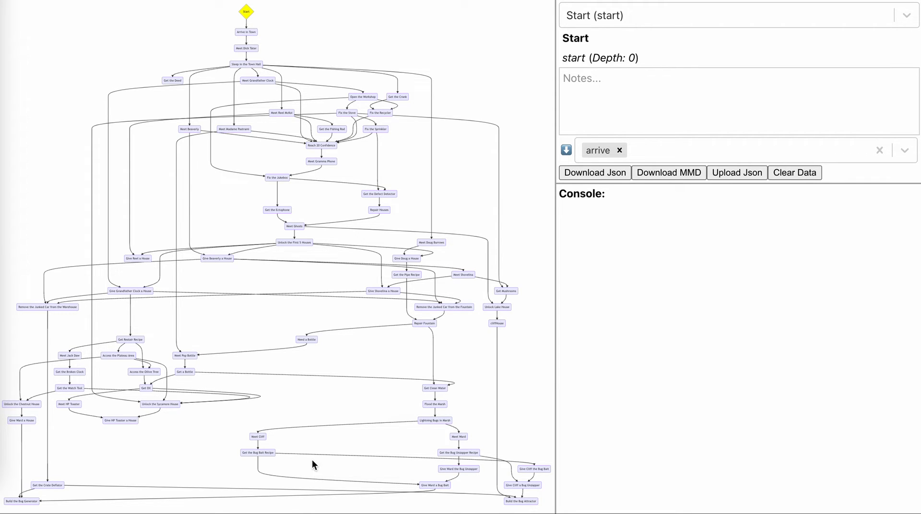
pyautogui.moveTo(376, 140)
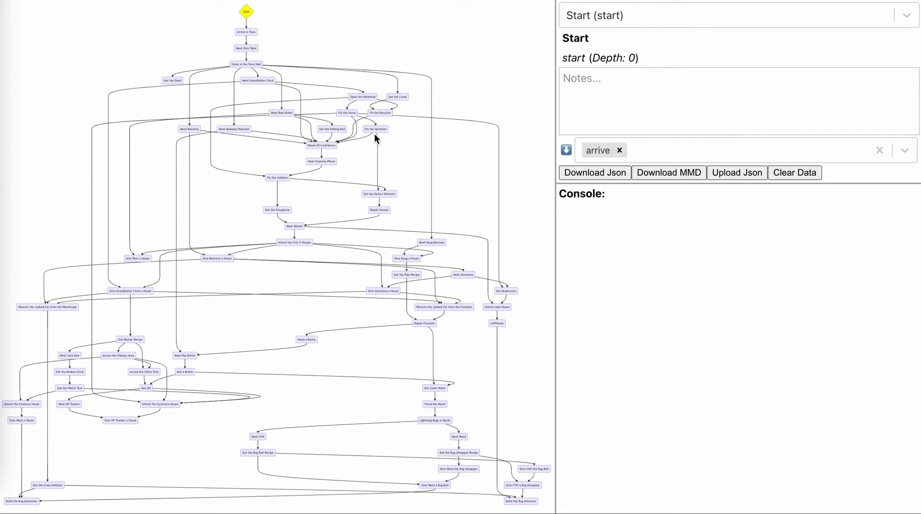
pyautogui.moveTo(366, 357)
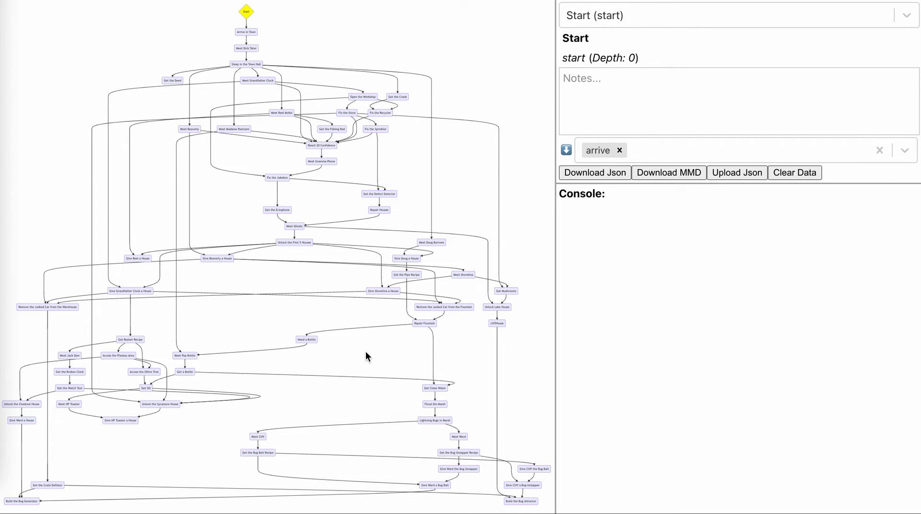
pyautogui.moveTo(235, 71)
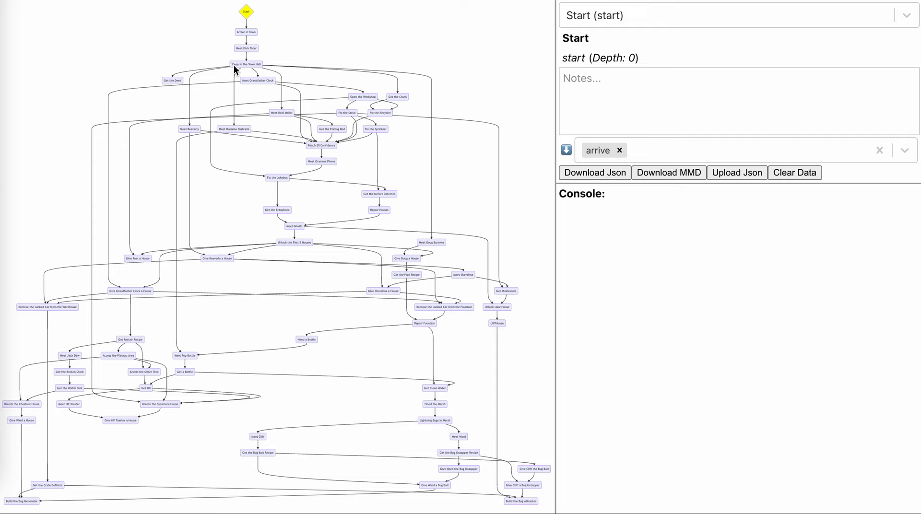
pyautogui.moveTo(343, 50)
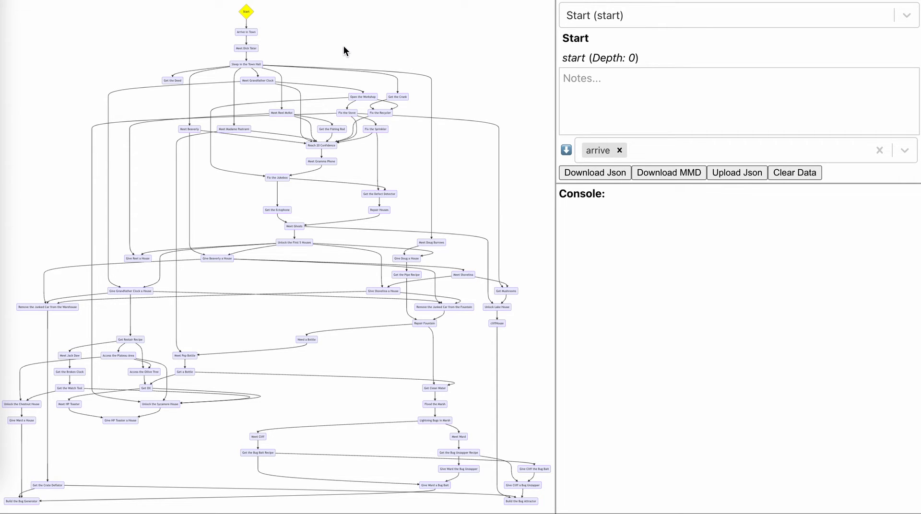
pyautogui.moveTo(343, 50)
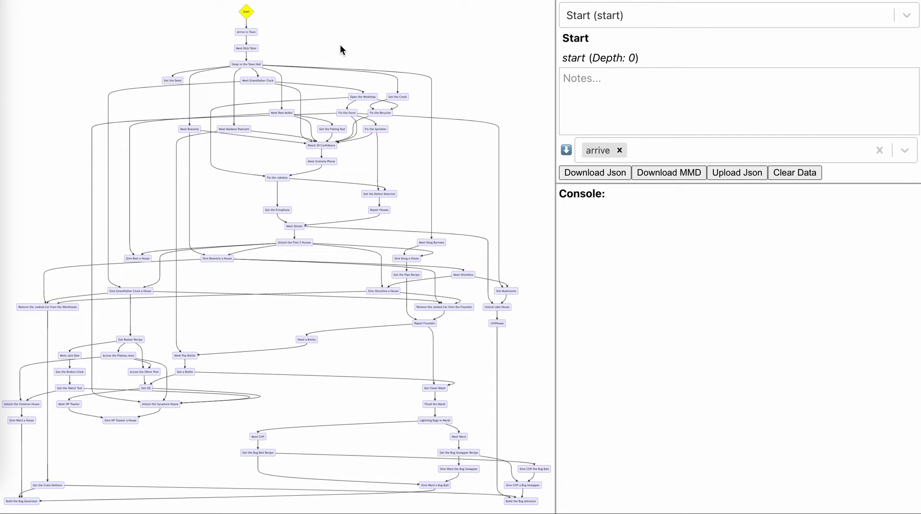
pyautogui.moveTo(163, 433)
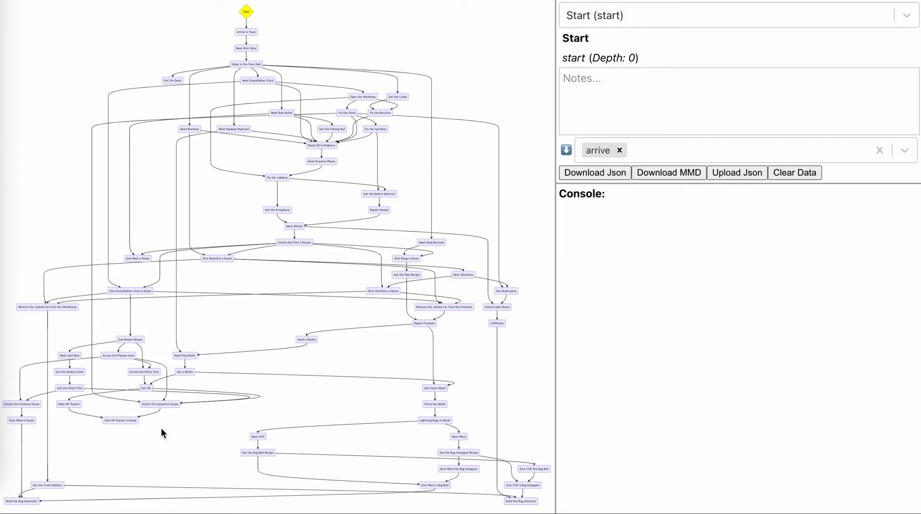
pyautogui.moveTo(184, 53)
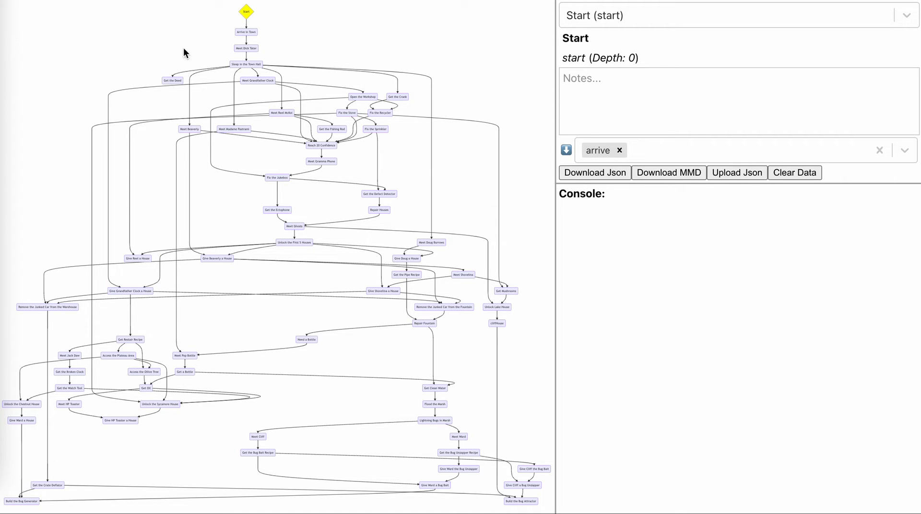
pyautogui.moveTo(287, 15)
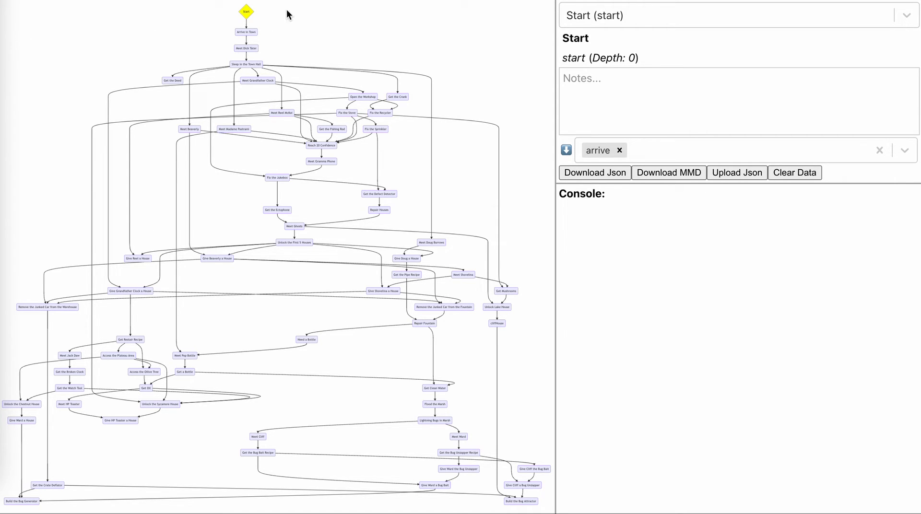
pyautogui.moveTo(318, 270)
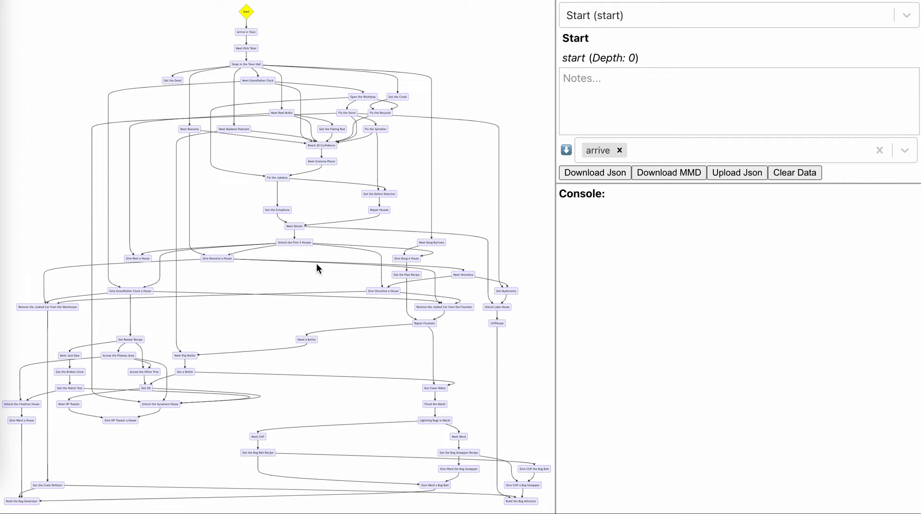
pyautogui.click(294, 243)
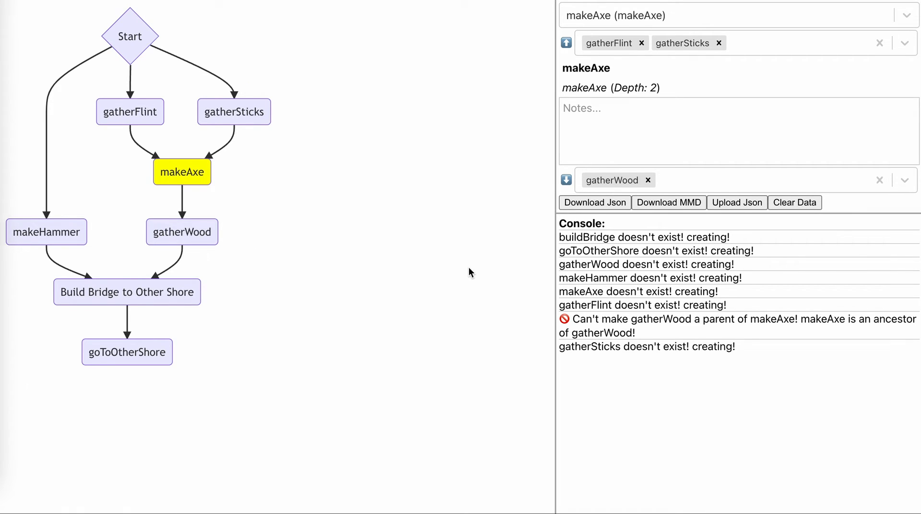
pyautogui.moveTo(93, 328)
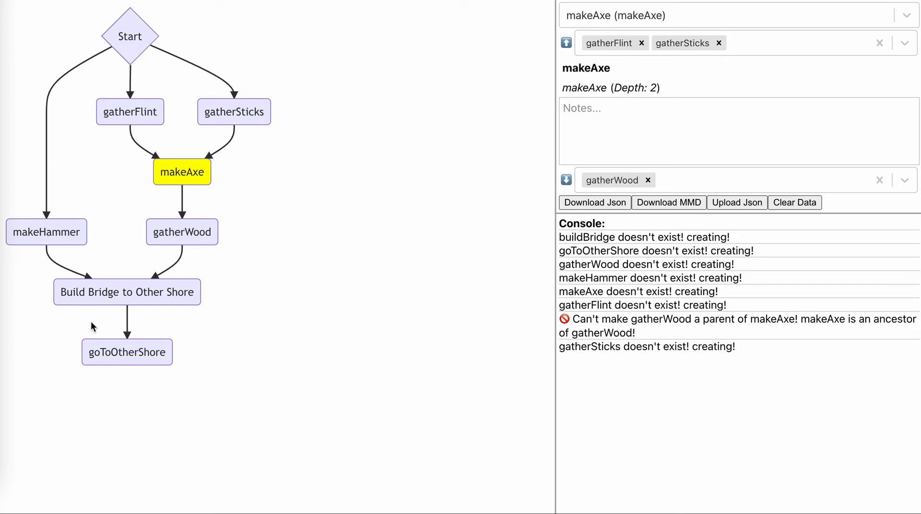
pyautogui.moveTo(452, 64)
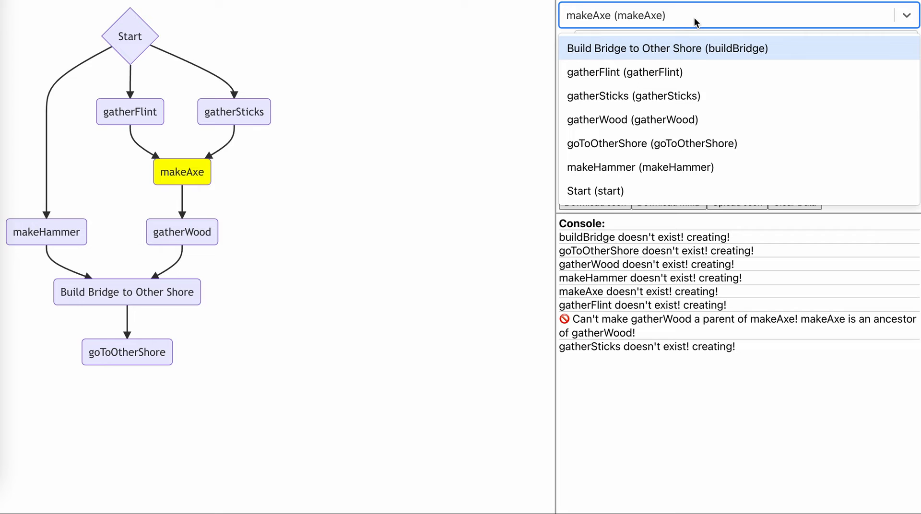
# - Begin a new node name 'eatH' in the node selector
pyautogui.write('ea')
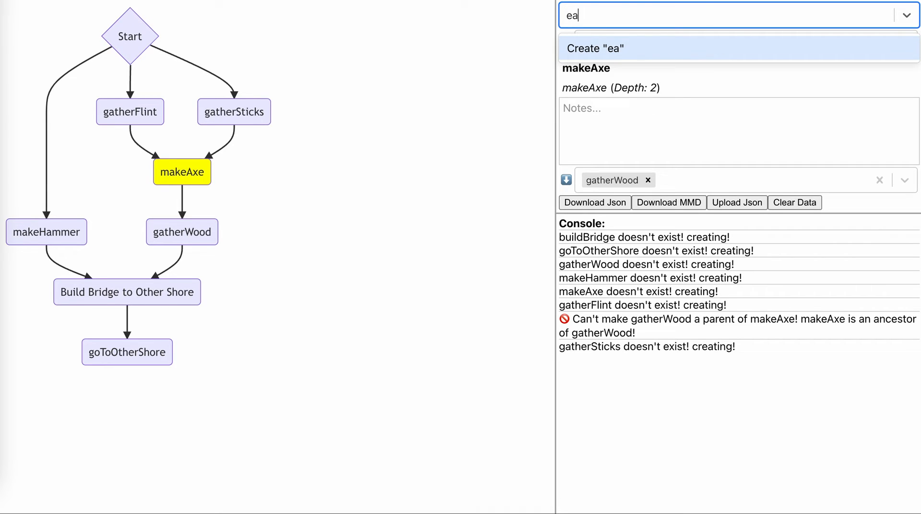
pyautogui.write('tH')
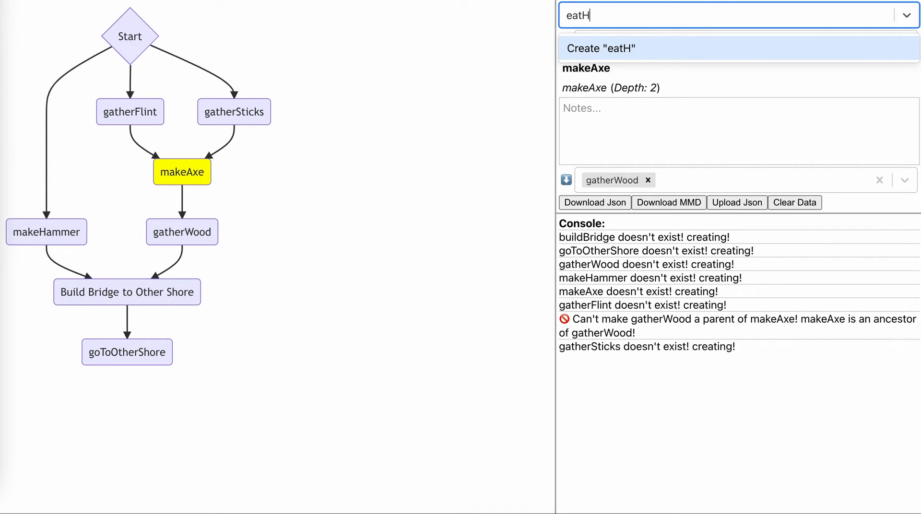
# - Create the eatHotdogs node under Start and view Start's children
pyautogui.click(601, 48)
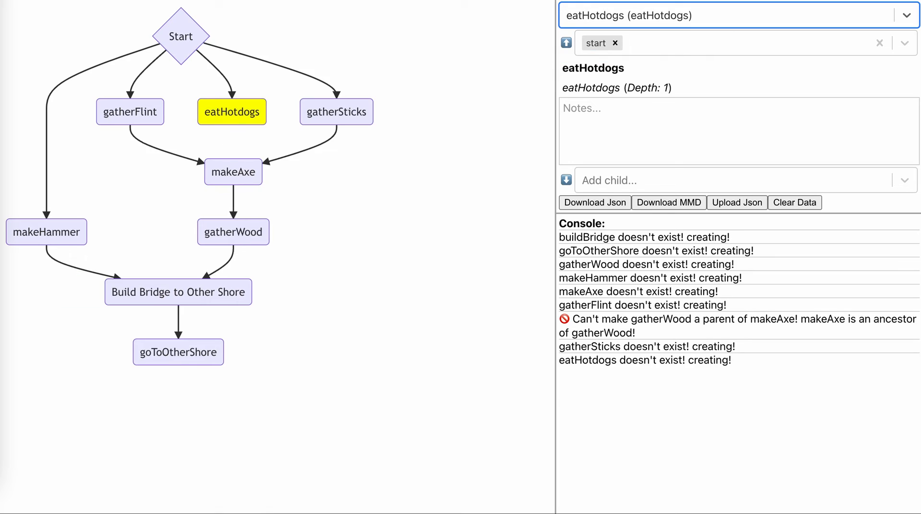
pyautogui.moveTo(460, 89)
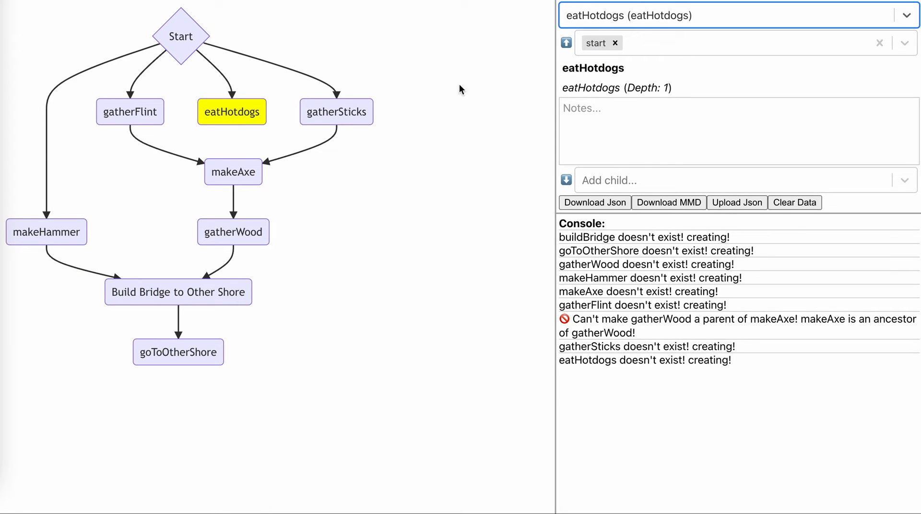
pyautogui.moveTo(588, 21)
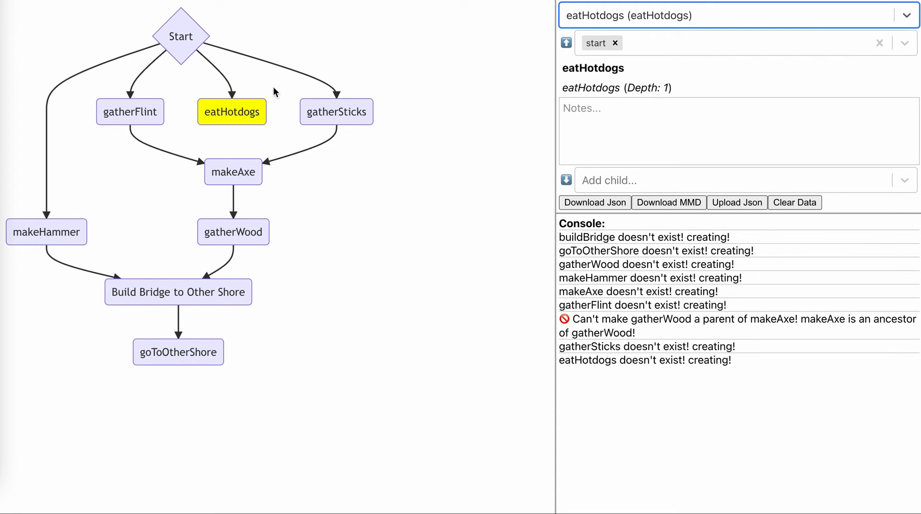
pyautogui.moveTo(386, 75)
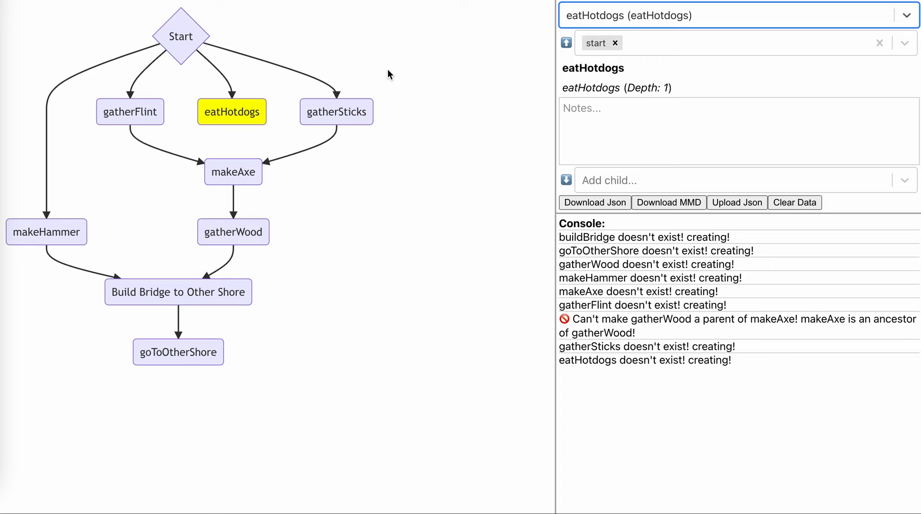
pyautogui.moveTo(650, 88)
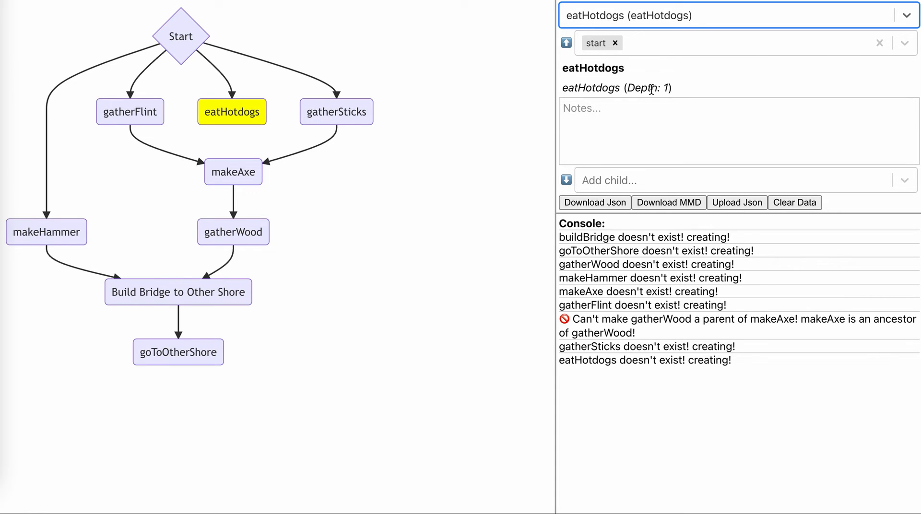
pyautogui.click(182, 36)
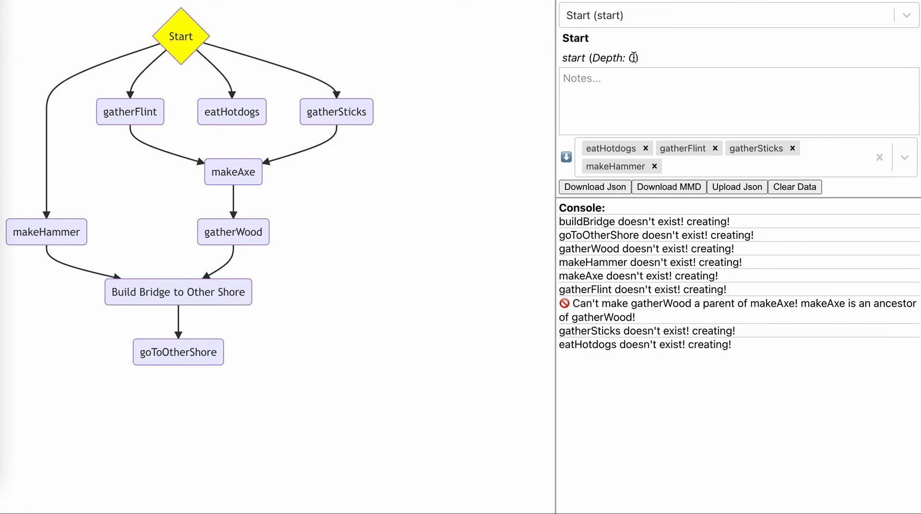
pyautogui.click(130, 112)
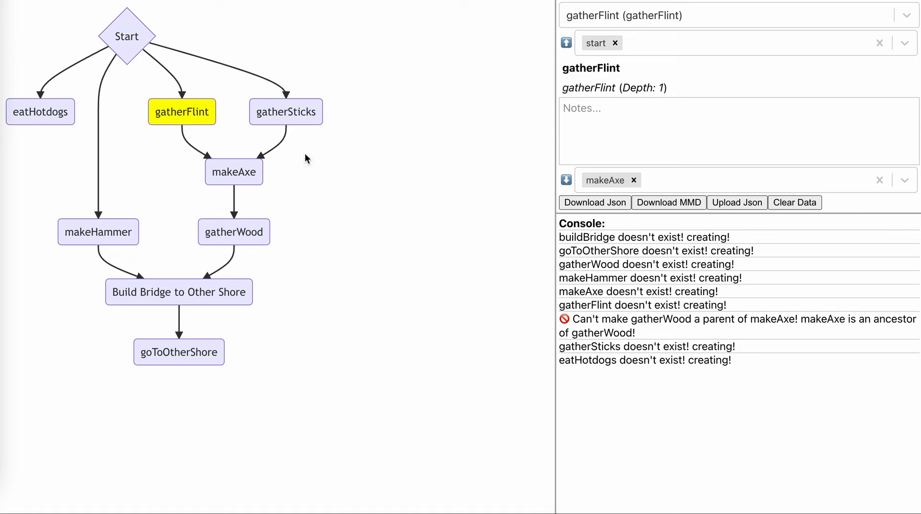
pyautogui.click(234, 172)
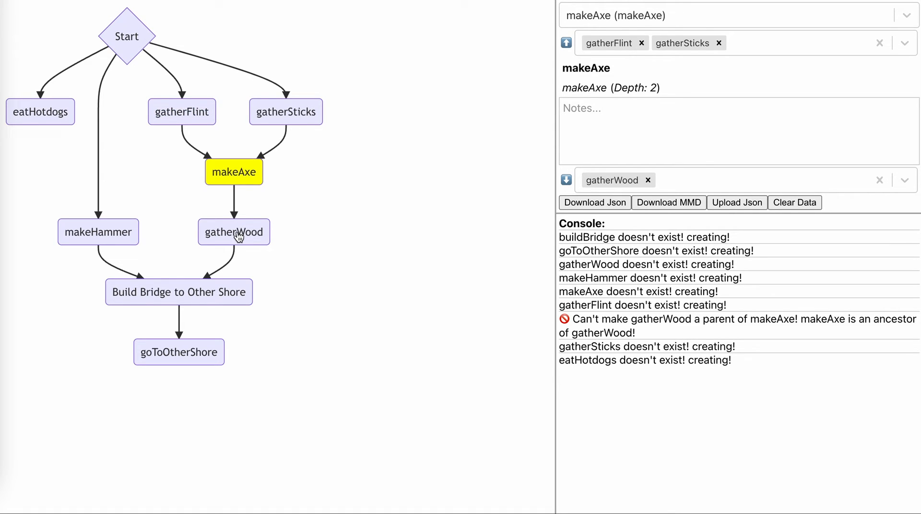
pyautogui.click(234, 231)
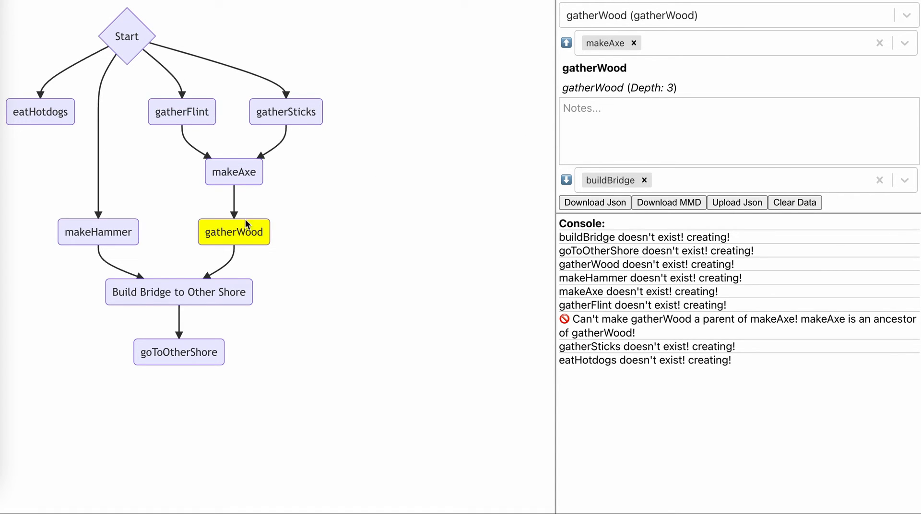
pyautogui.click(178, 291)
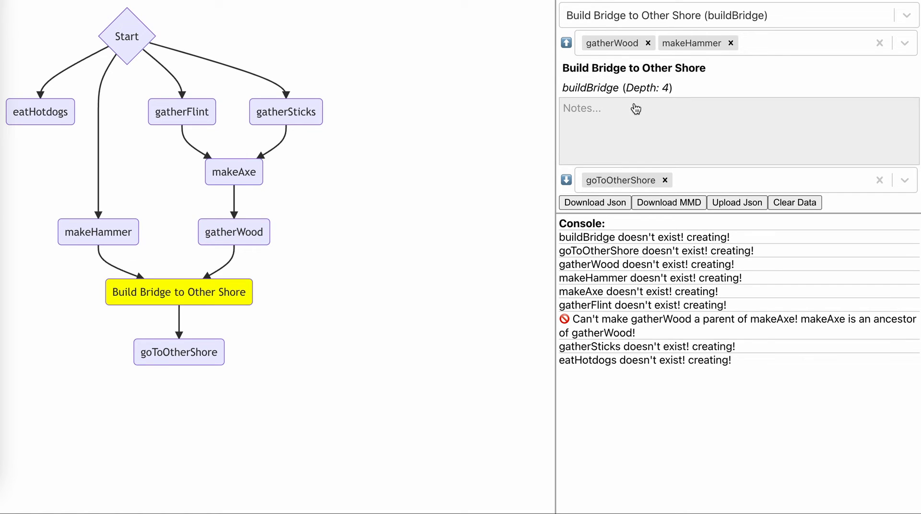
pyautogui.moveTo(239, 241)
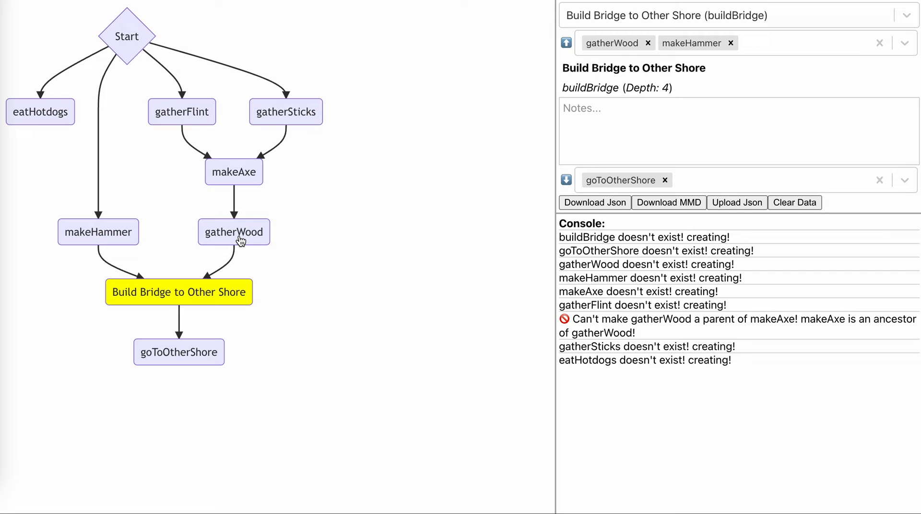
pyautogui.click(127, 36)
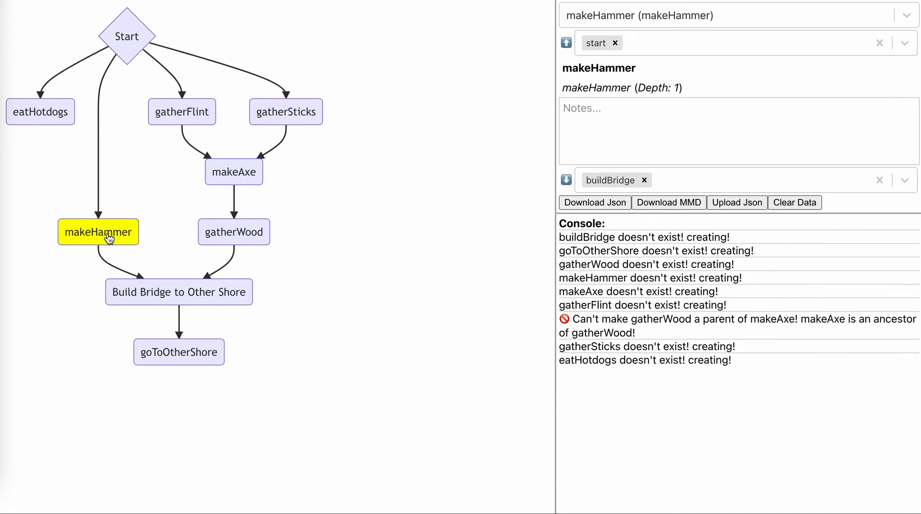
pyautogui.click(178, 292)
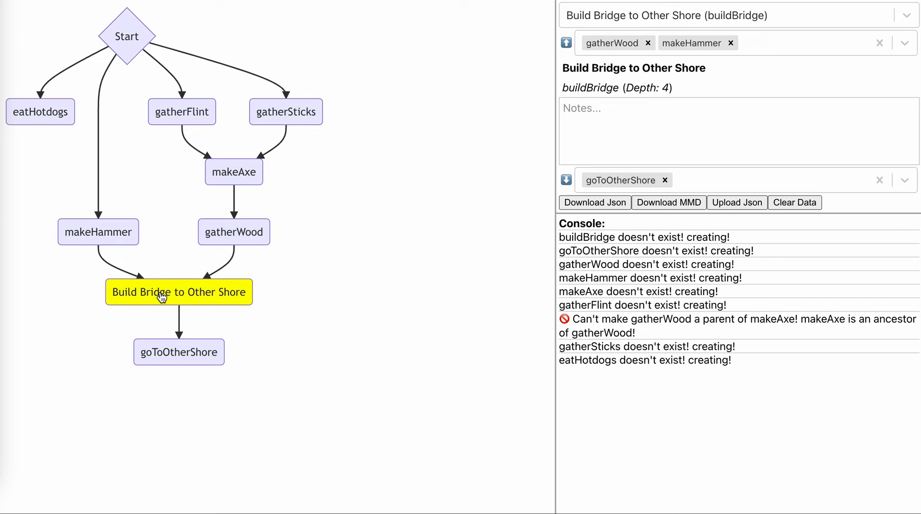
pyautogui.moveTo(116, 231)
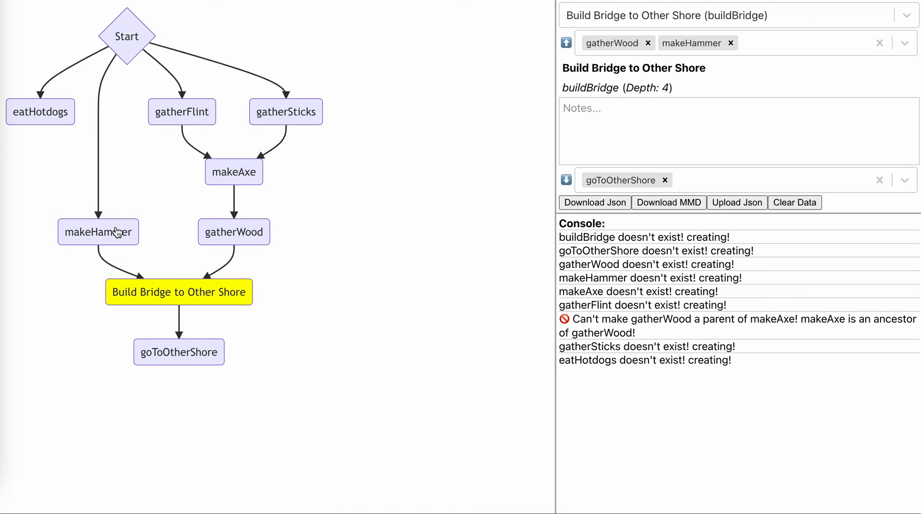
pyautogui.click(233, 232)
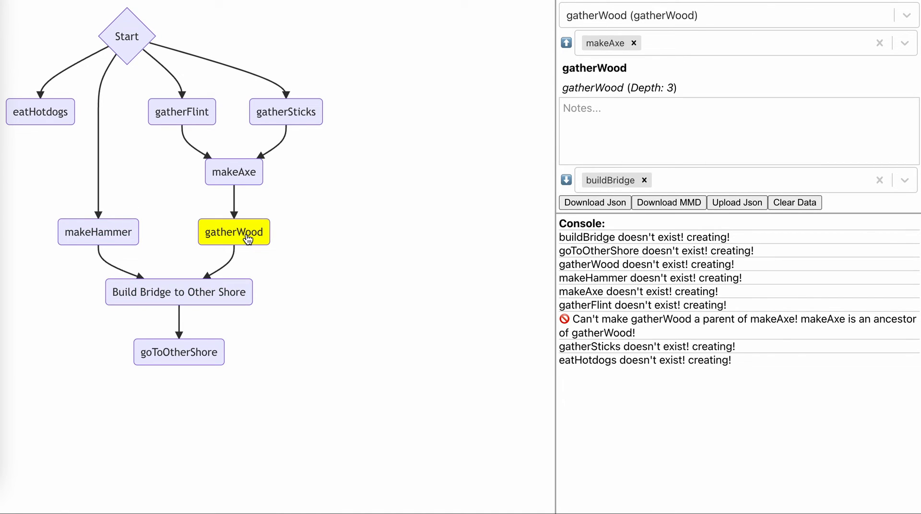
pyautogui.click(233, 172)
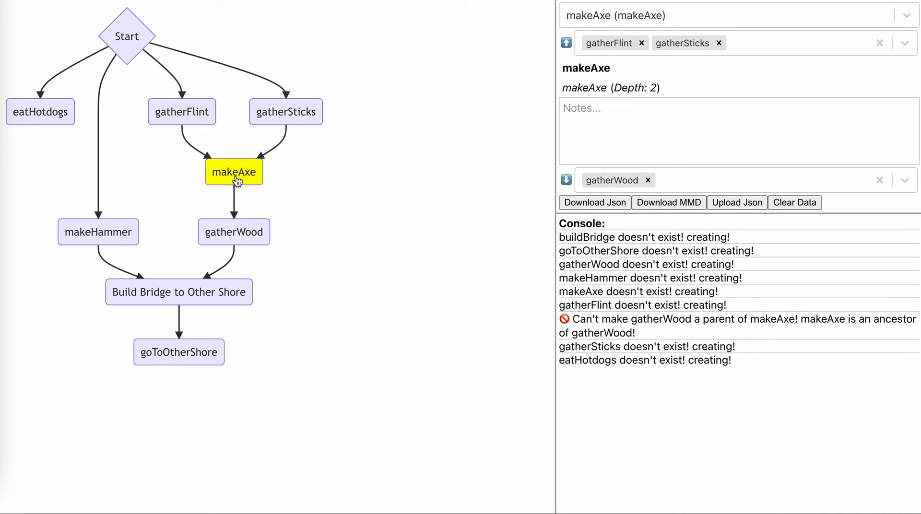
pyautogui.moveTo(436, 106)
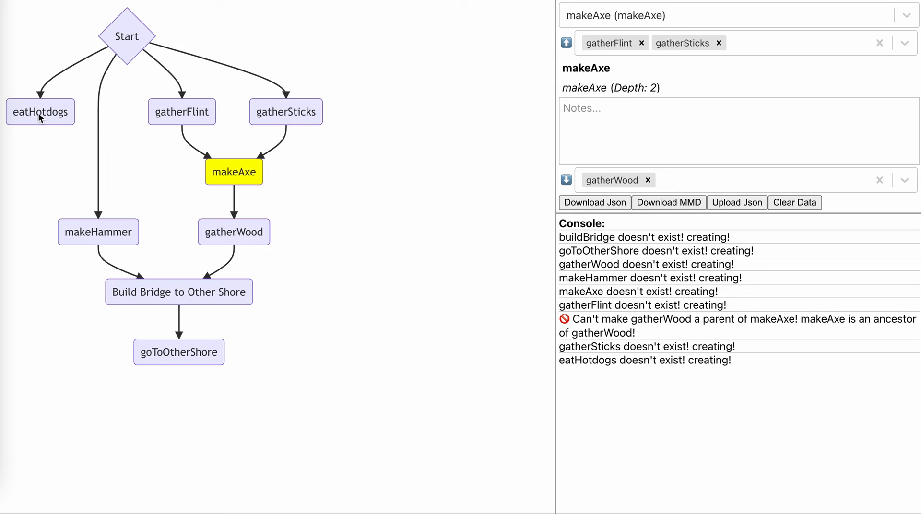
pyautogui.click(40, 111)
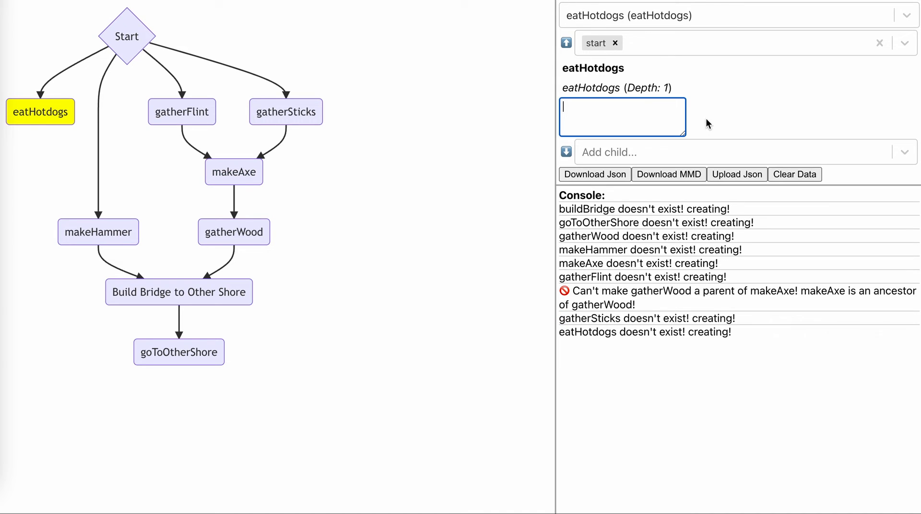
# - Note on eatHotdogs: 'remember that eating hotdogs is the MOST IMPORTANT part of this game!!!'
pyautogui.write('fremember')
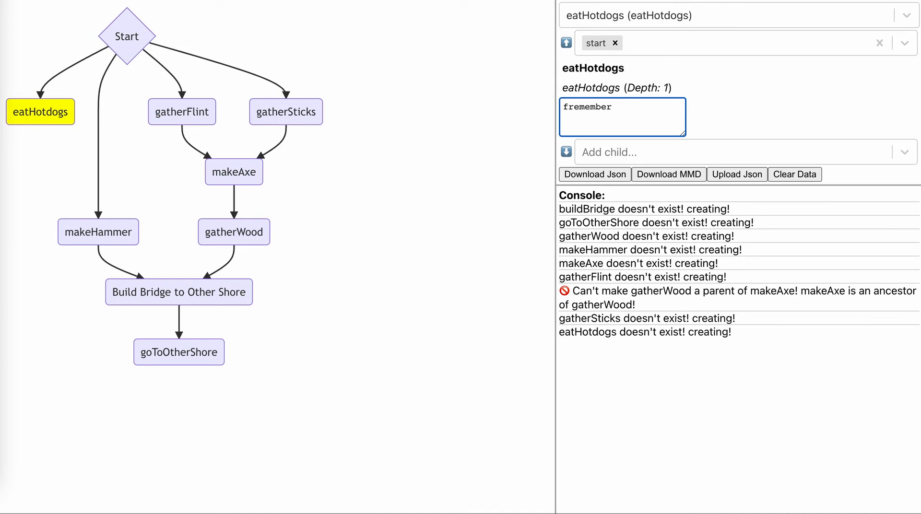
pyautogui.write('remember that eating')
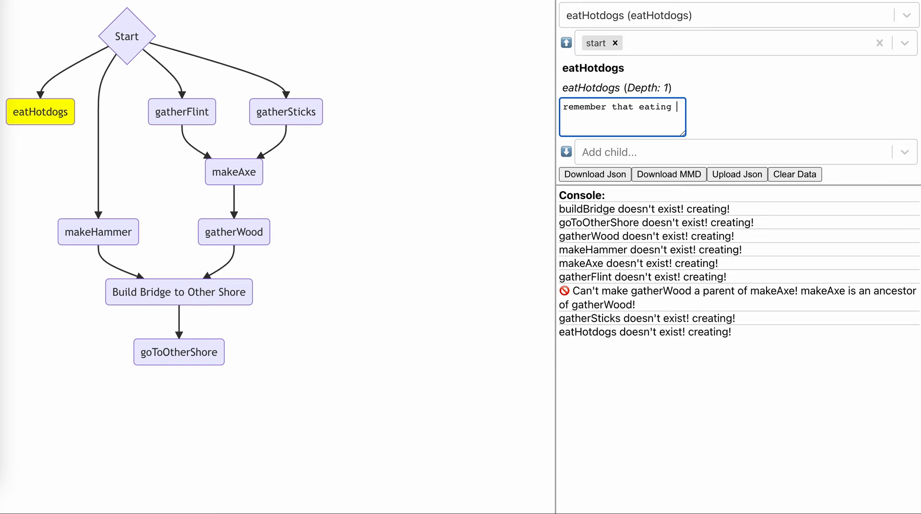
pyautogui.write('hotdogs is th')
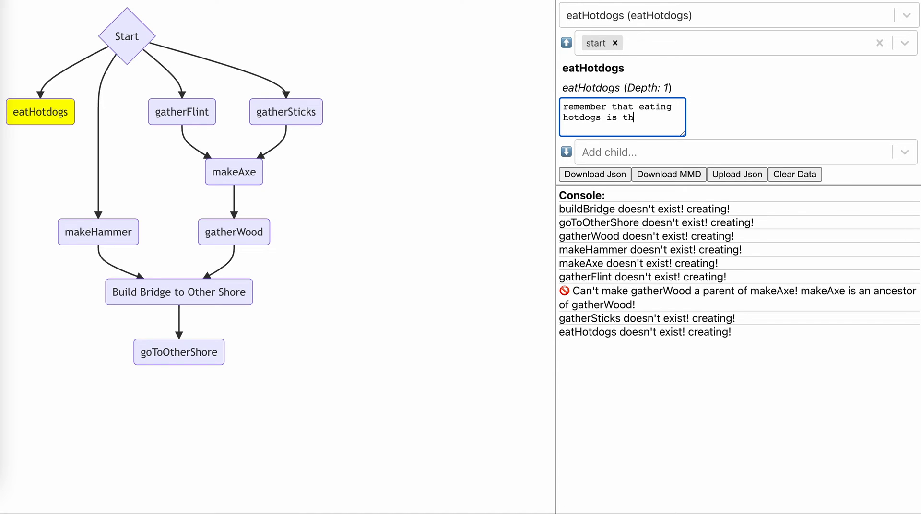
pyautogui.write('e MOST IMPORTANT part')
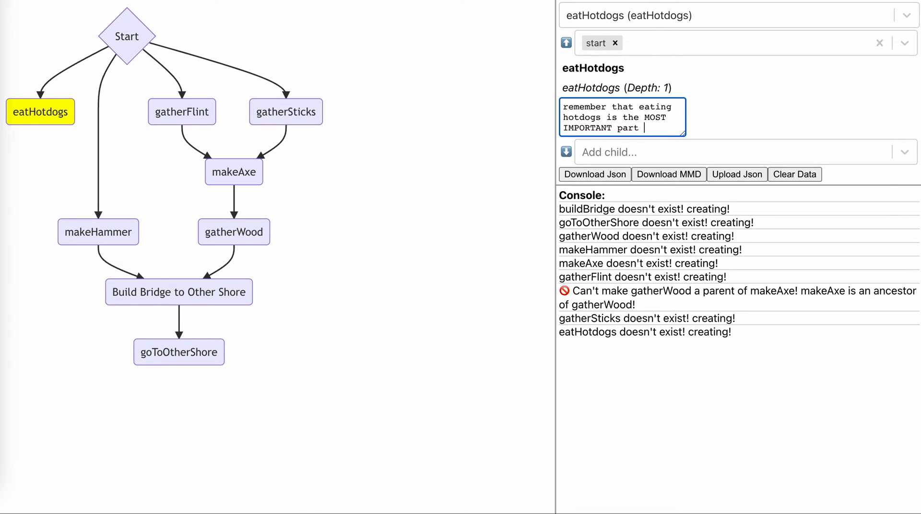
pyautogui.write('of this game!!!')
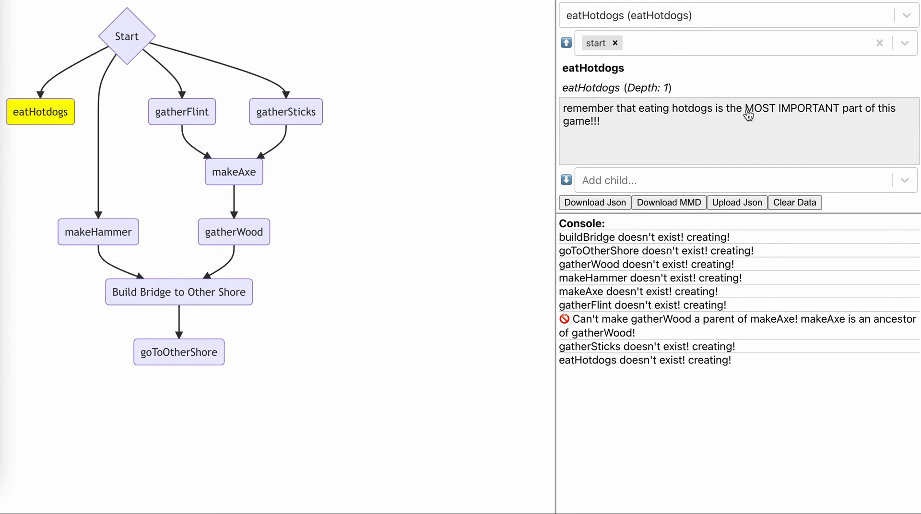
pyautogui.moveTo(457, 141)
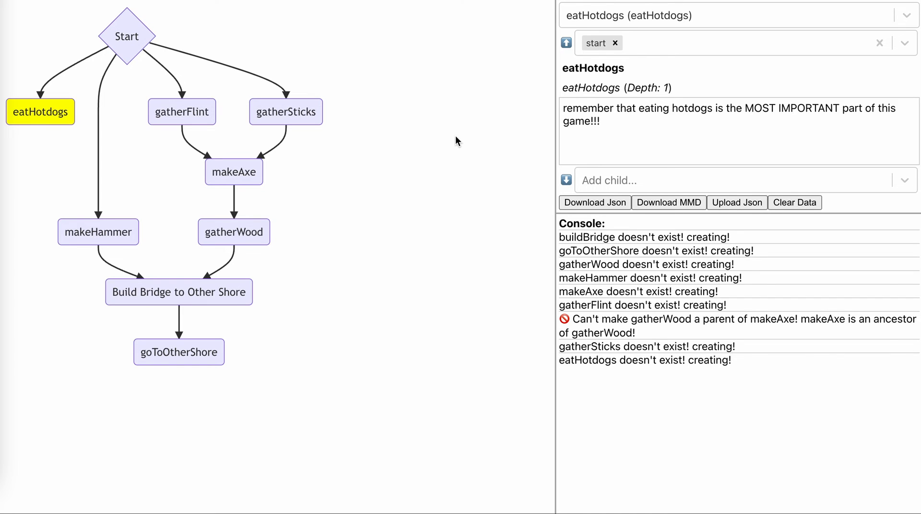
pyautogui.moveTo(460, 147)
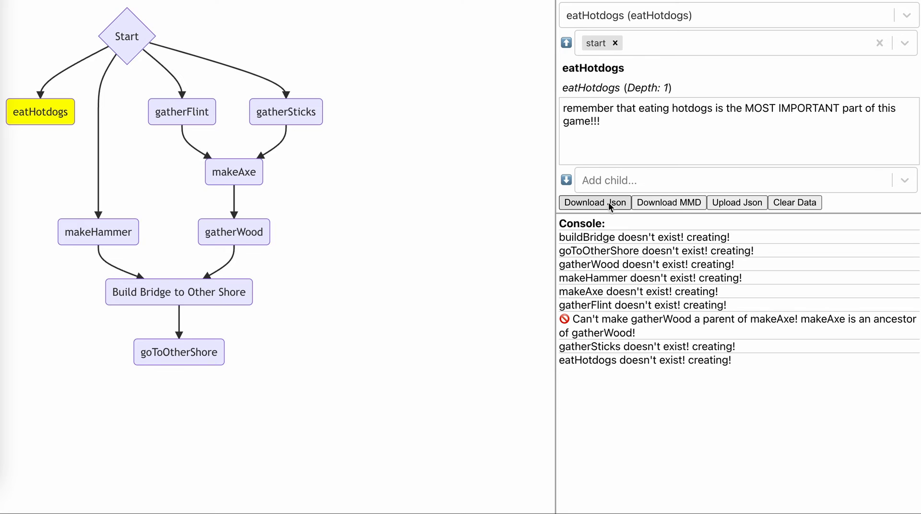
# - Export the flow graph via Download Json, then as Mermaid via Download MMD
pyautogui.click(594, 203)
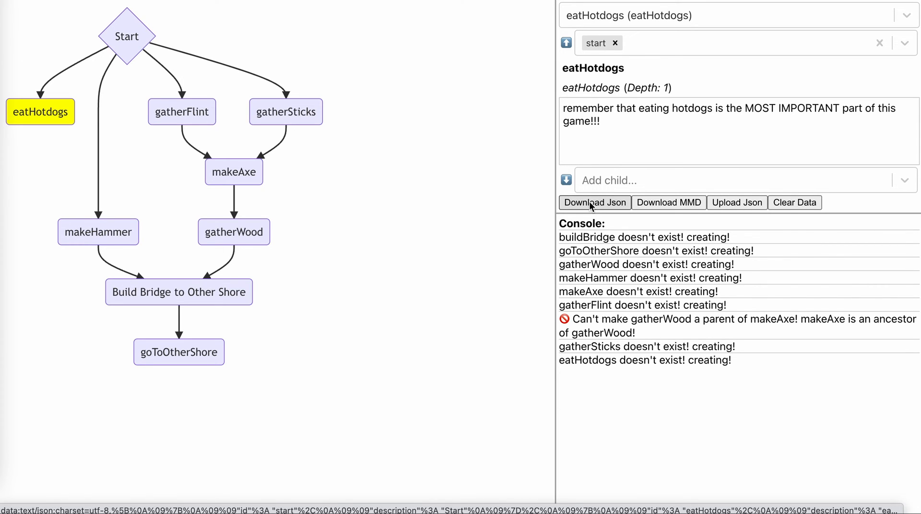
pyautogui.click(594, 202)
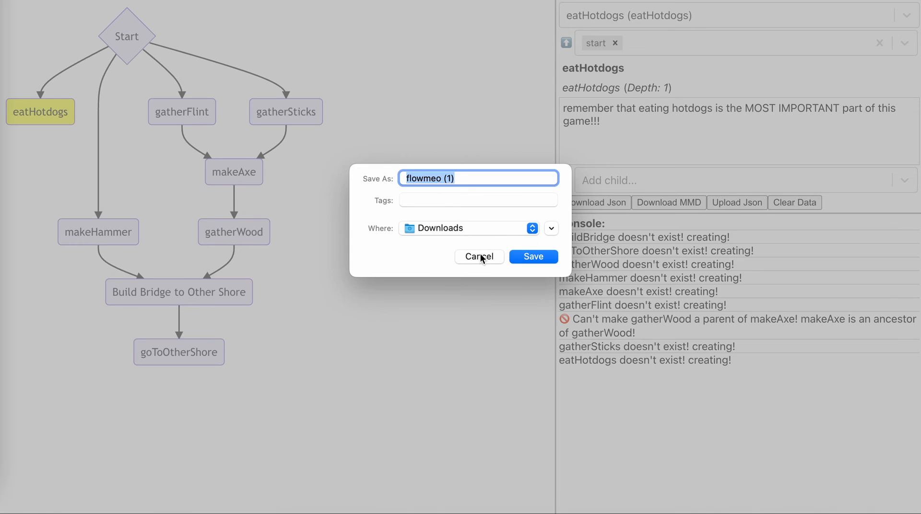
pyautogui.click(533, 256)
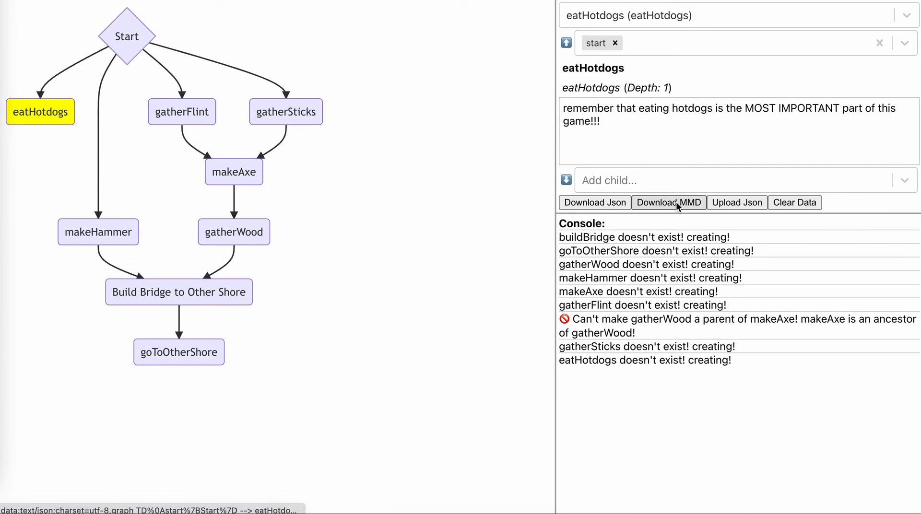
pyautogui.click(669, 203)
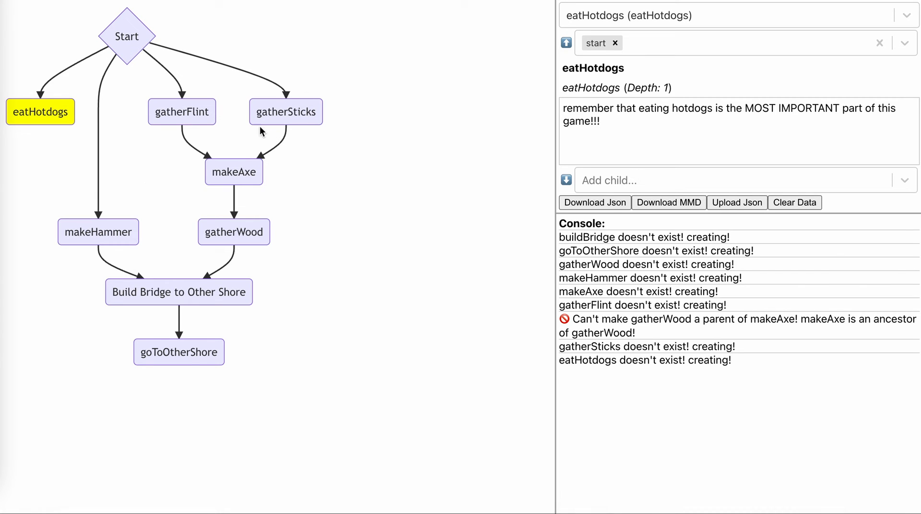
pyautogui.moveTo(372, 307)
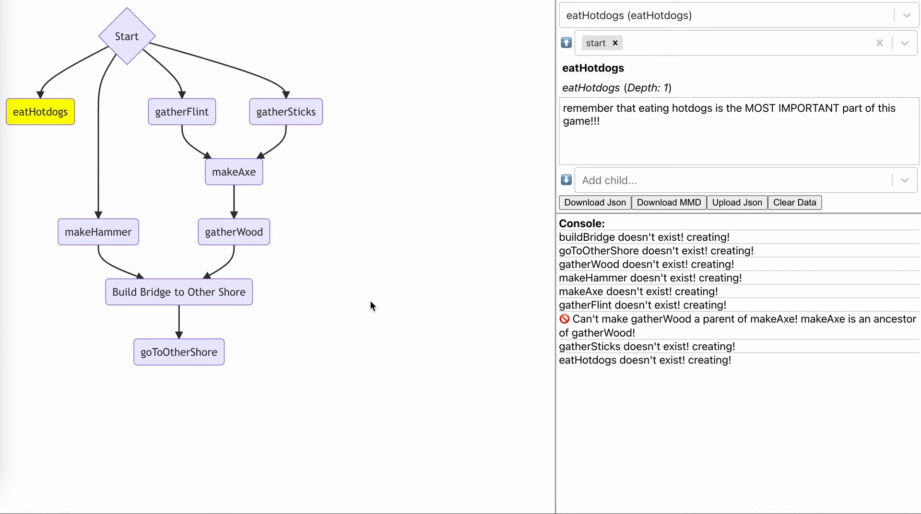
pyautogui.moveTo(467, 108)
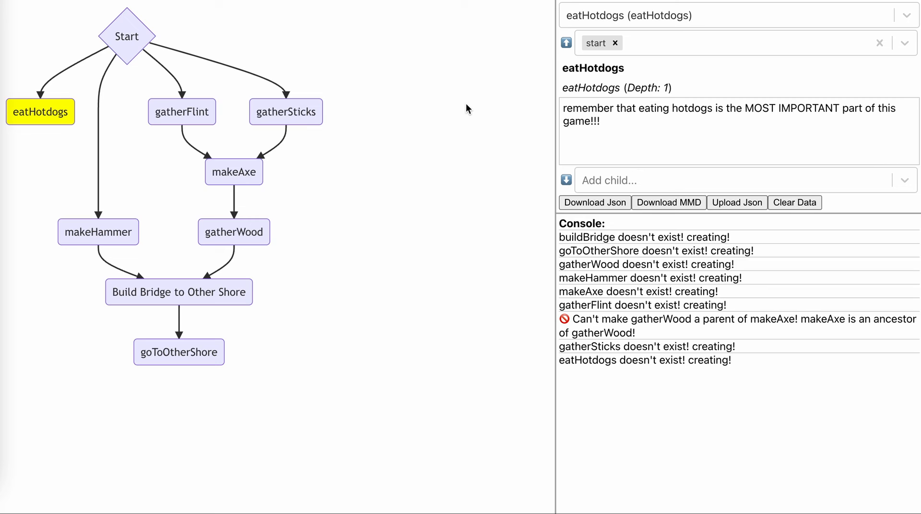
pyautogui.moveTo(232, 348)
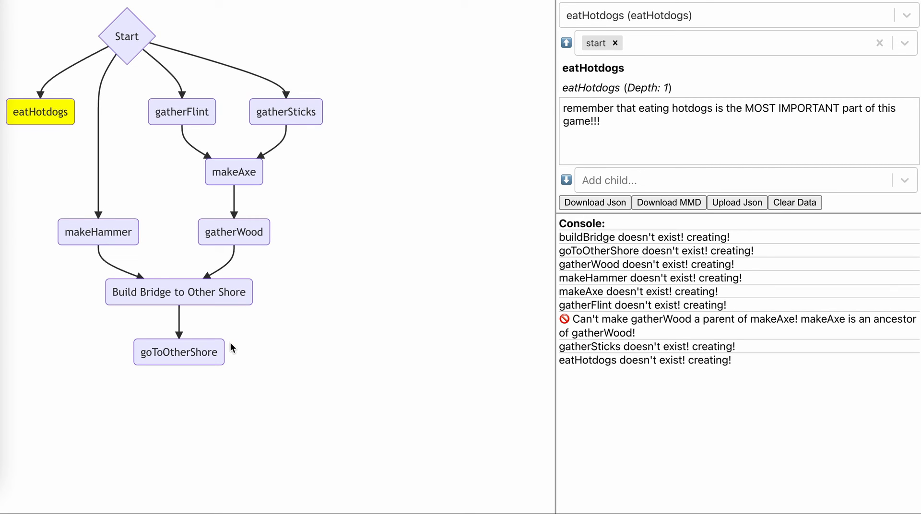
pyautogui.moveTo(524, 154)
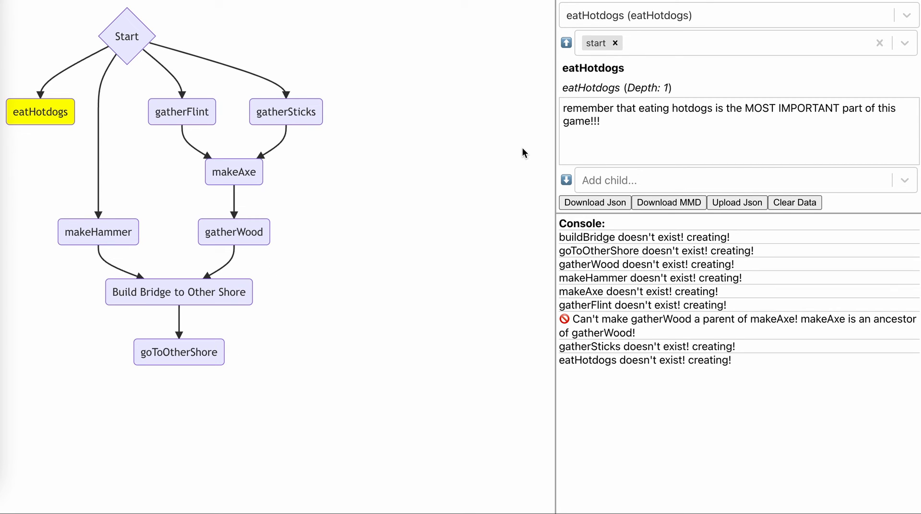
pyautogui.moveTo(737, 203)
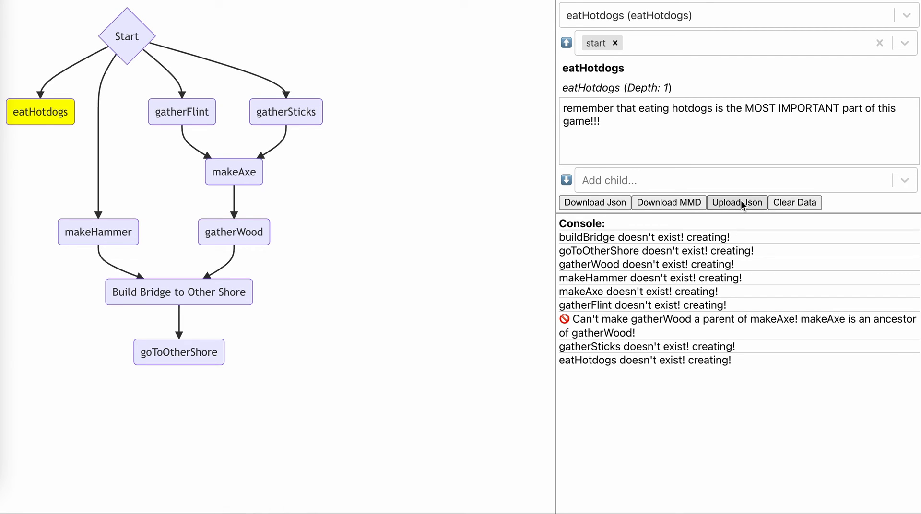
pyautogui.moveTo(747, 207)
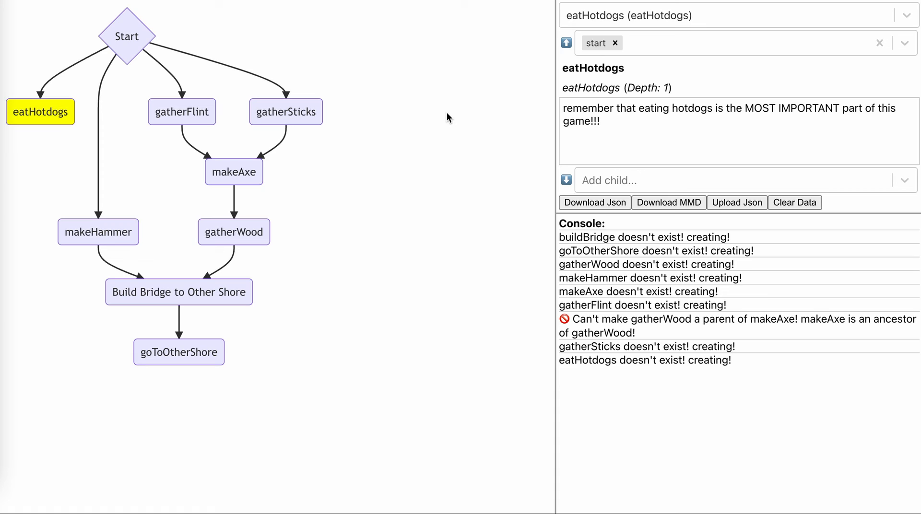
pyautogui.moveTo(451, 137)
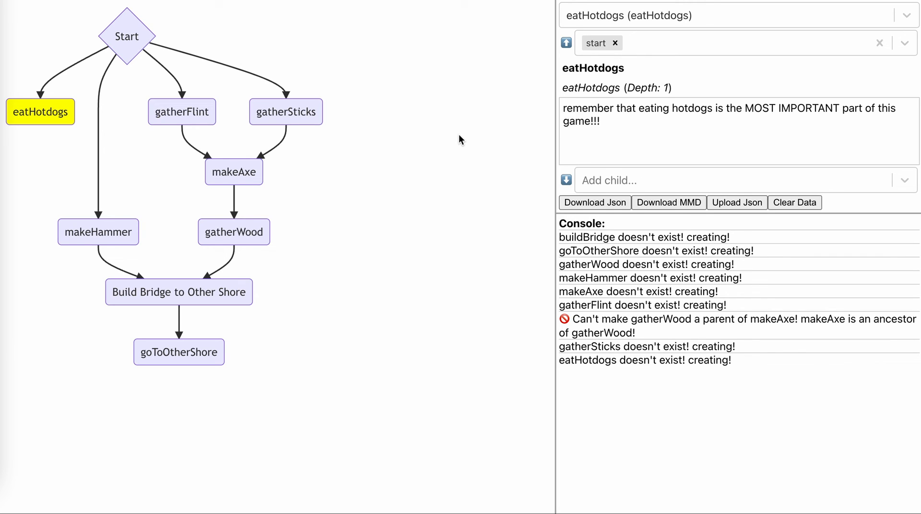
pyautogui.moveTo(614, 63)
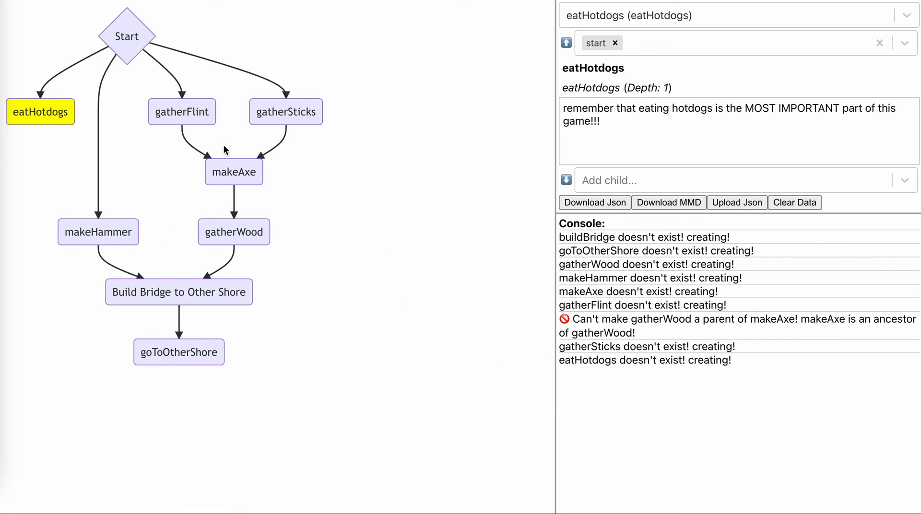
pyautogui.moveTo(803, 234)
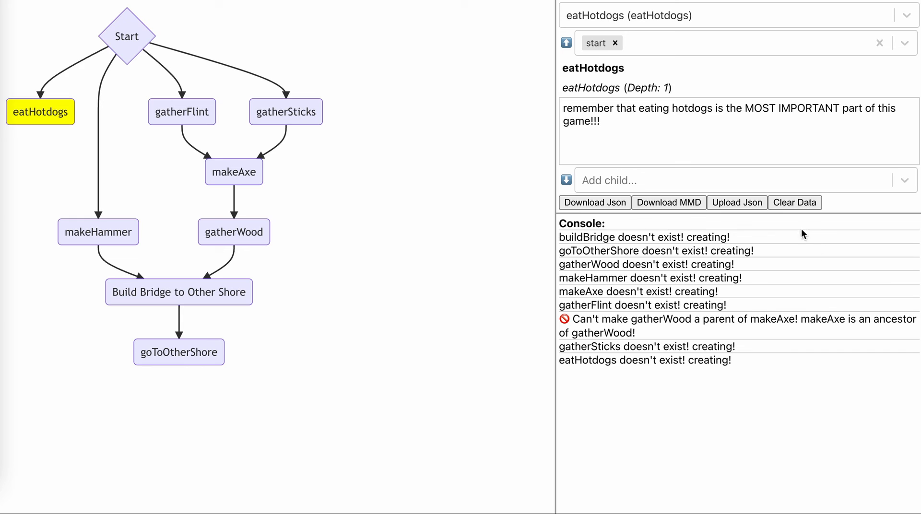
pyautogui.moveTo(737, 203)
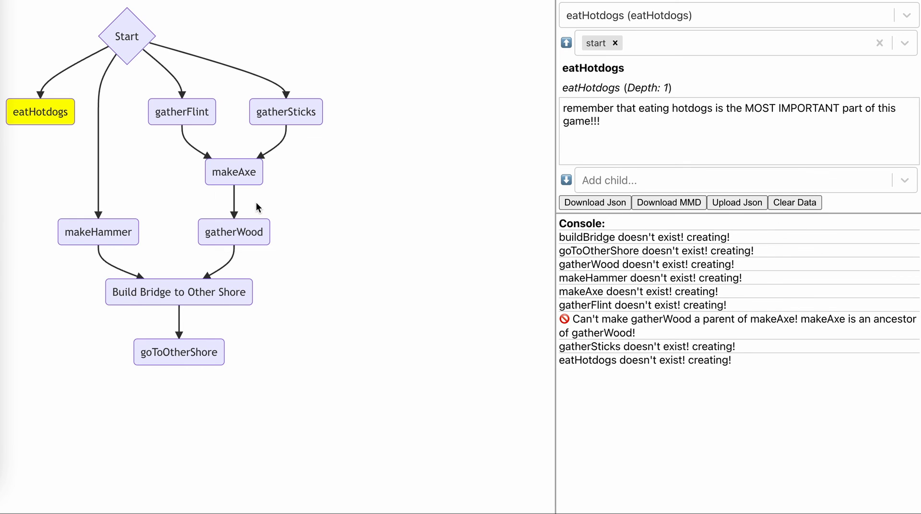
pyautogui.moveTo(215, 353)
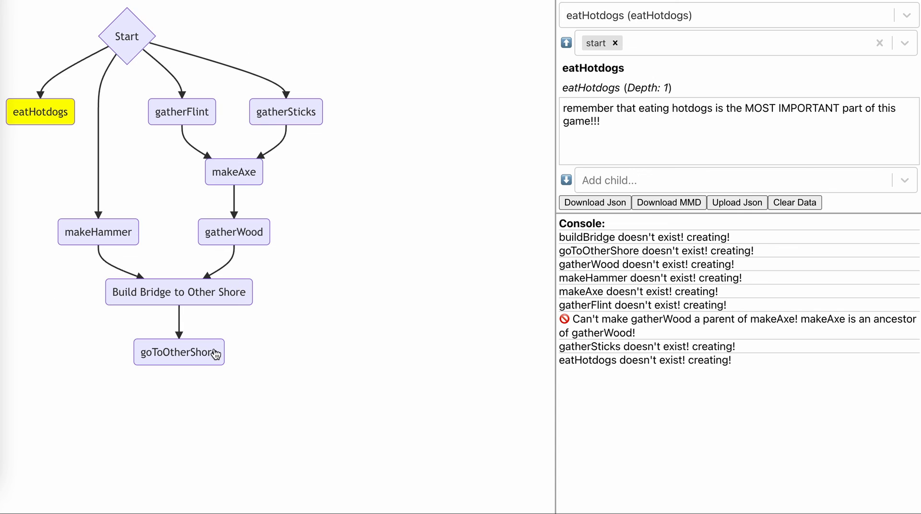
pyautogui.moveTo(434, 213)
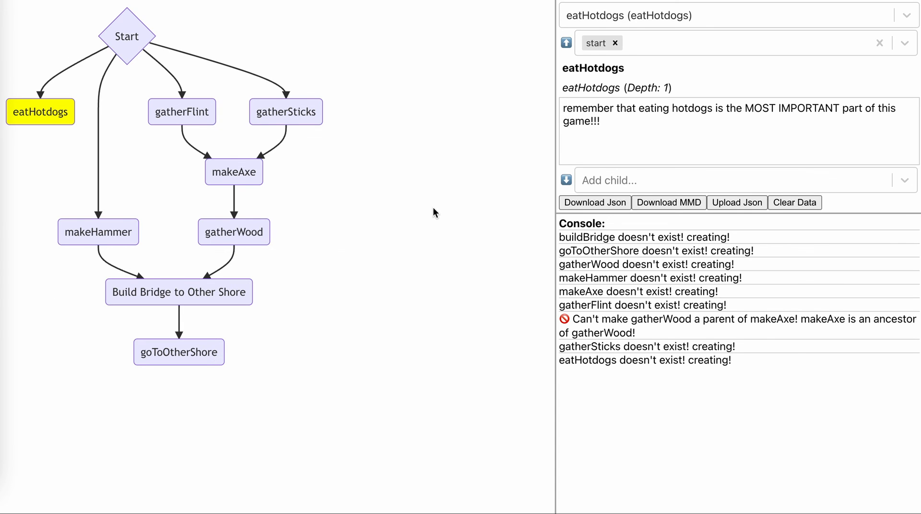
pyautogui.moveTo(448, 210)
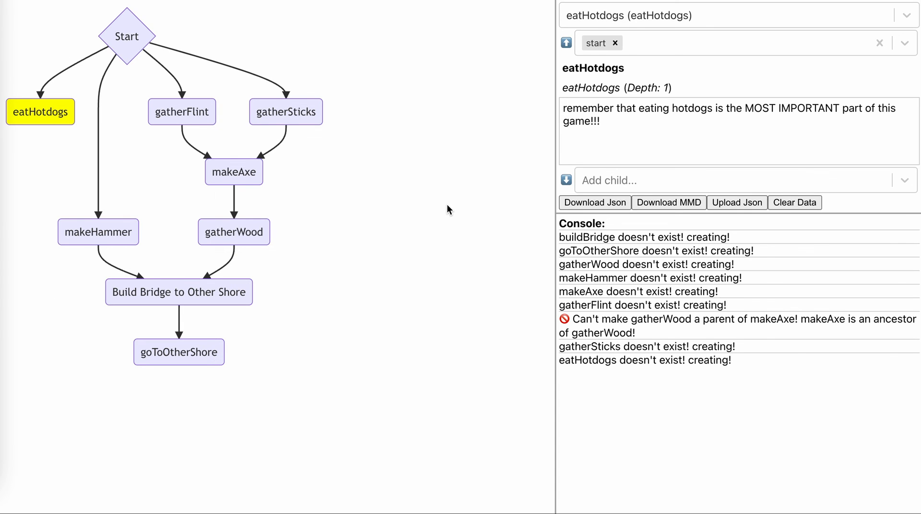
pyautogui.moveTo(795, 203)
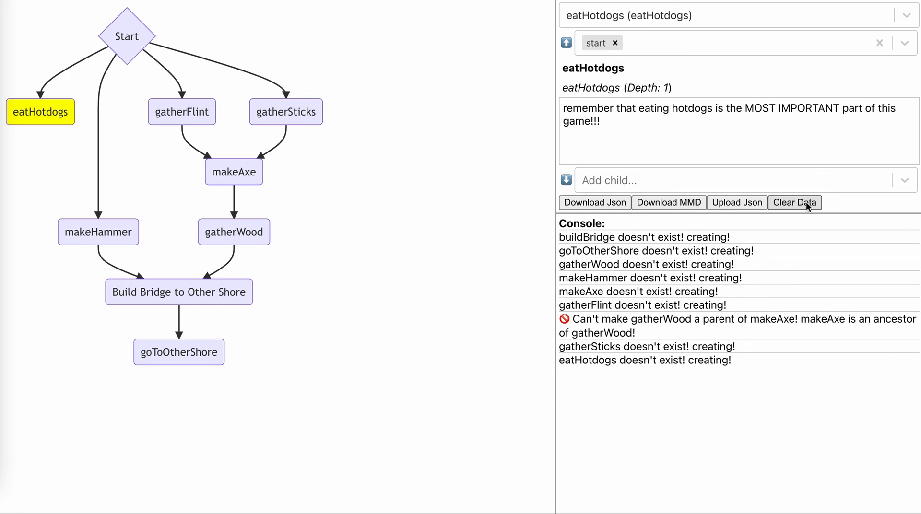
pyautogui.moveTo(455, 149)
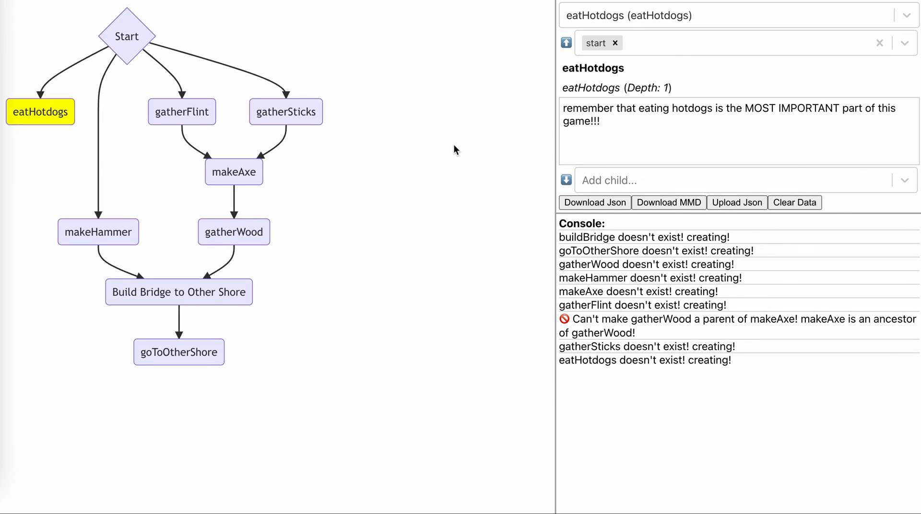